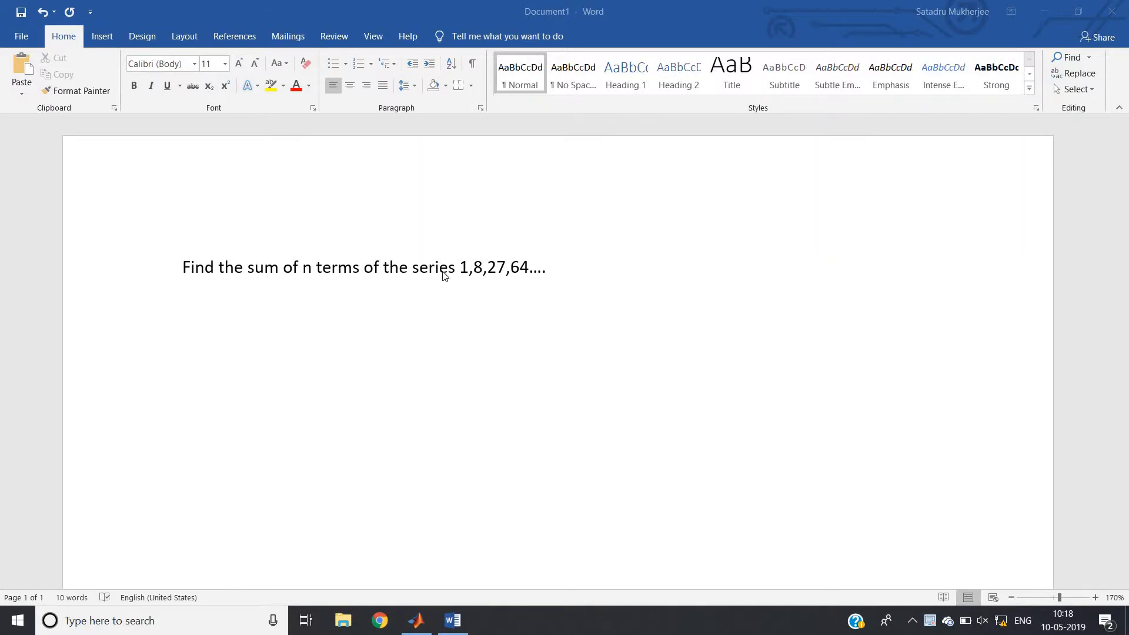
- Review the series 1, 8, 27, 64 in the Word problem statement
{"action": "double_click", "coordinate": [433, 268]}
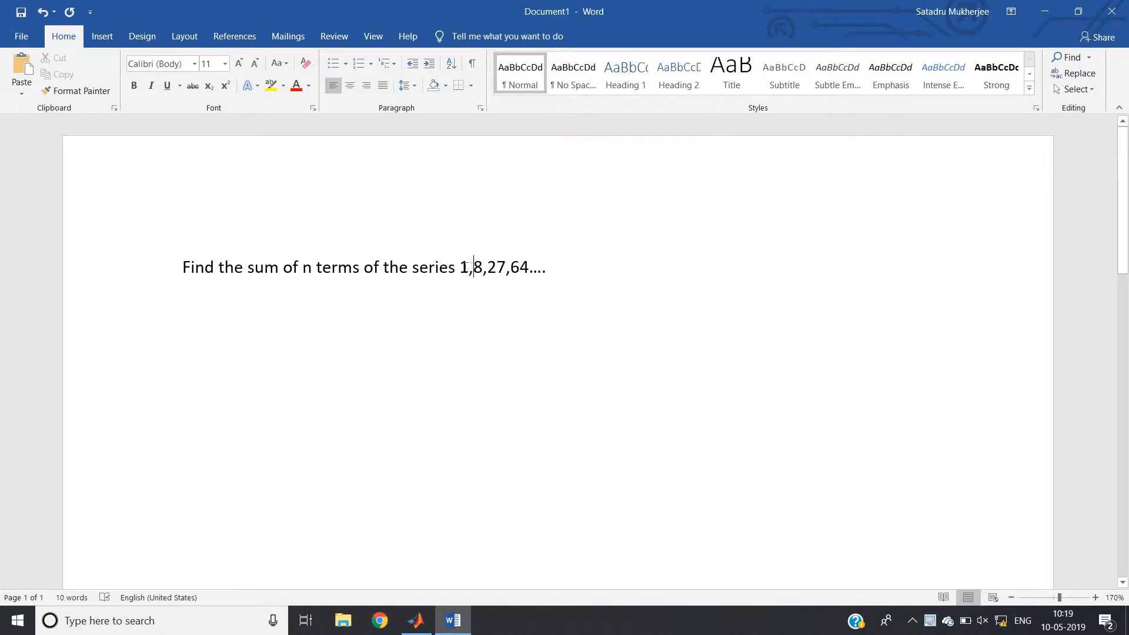
{"action": "left_click_drag", "start_coordinate": [460, 267], "coordinate": [545, 267]}
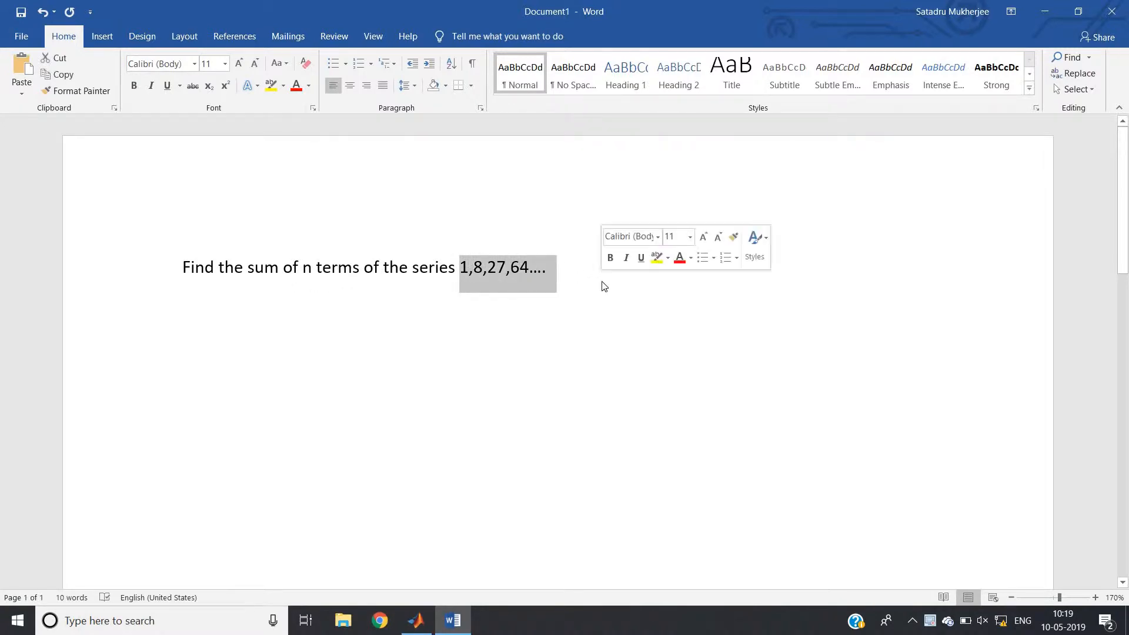
{"action": "left_click", "coordinate": [554, 282]}
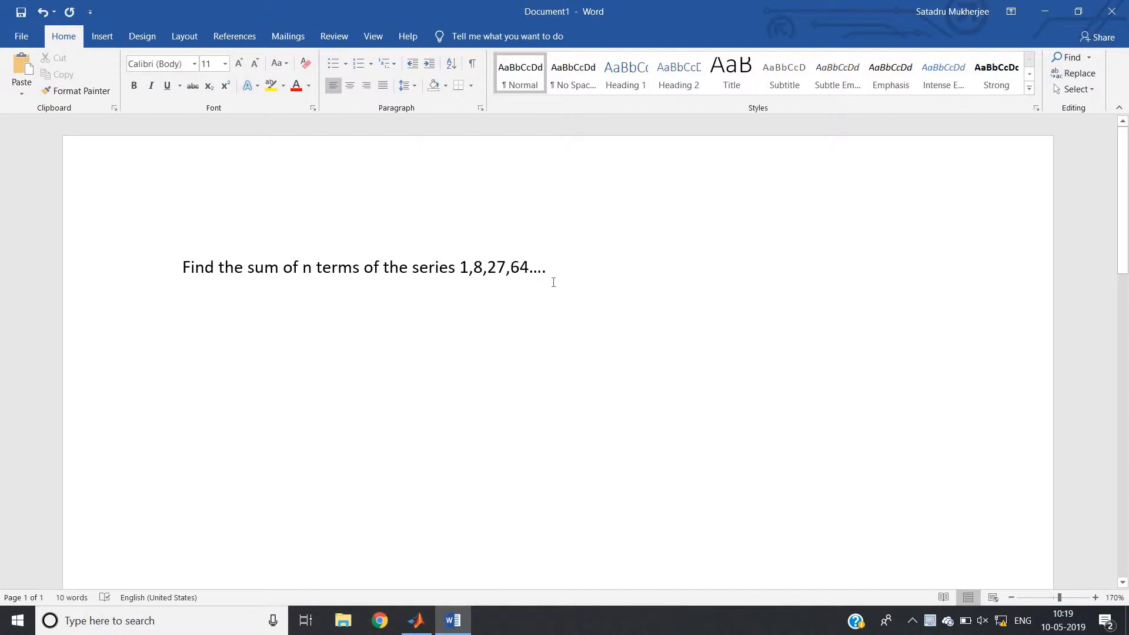
{"action": "left_click", "coordinate": [546, 268]}
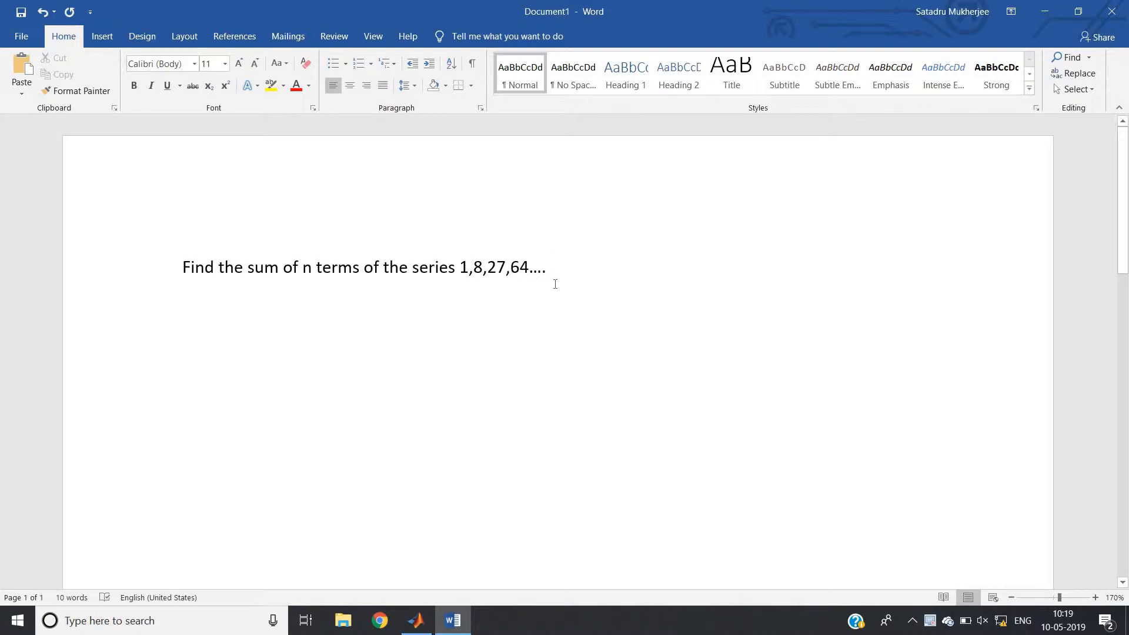
{"action": "mouse_move", "coordinate": [537, 289]}
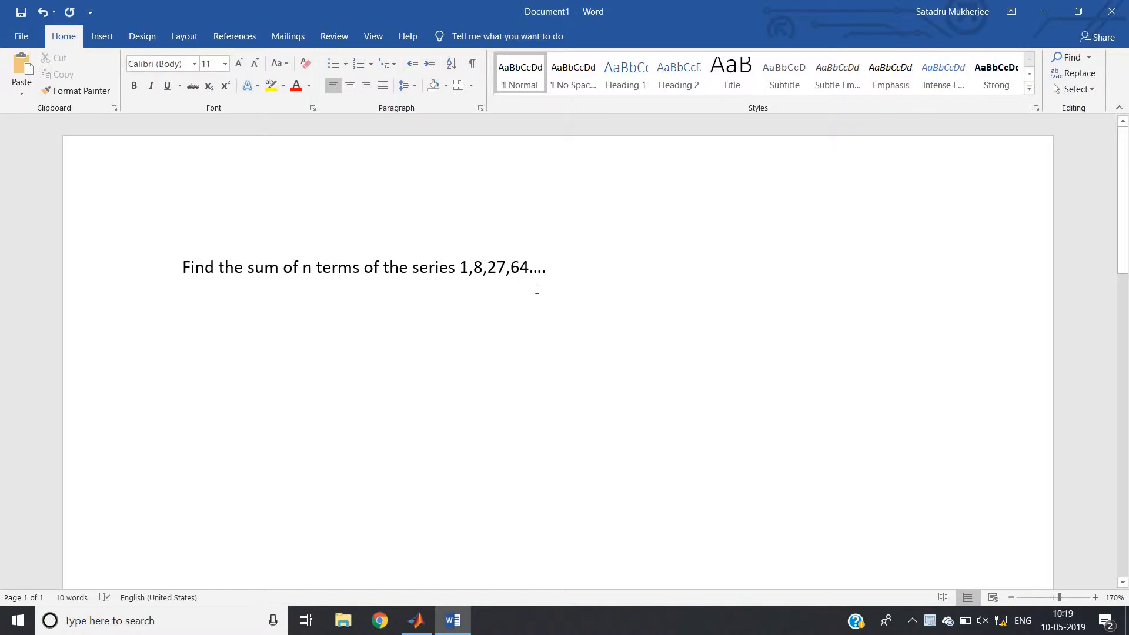
{"action": "left_click", "coordinate": [546, 266]}
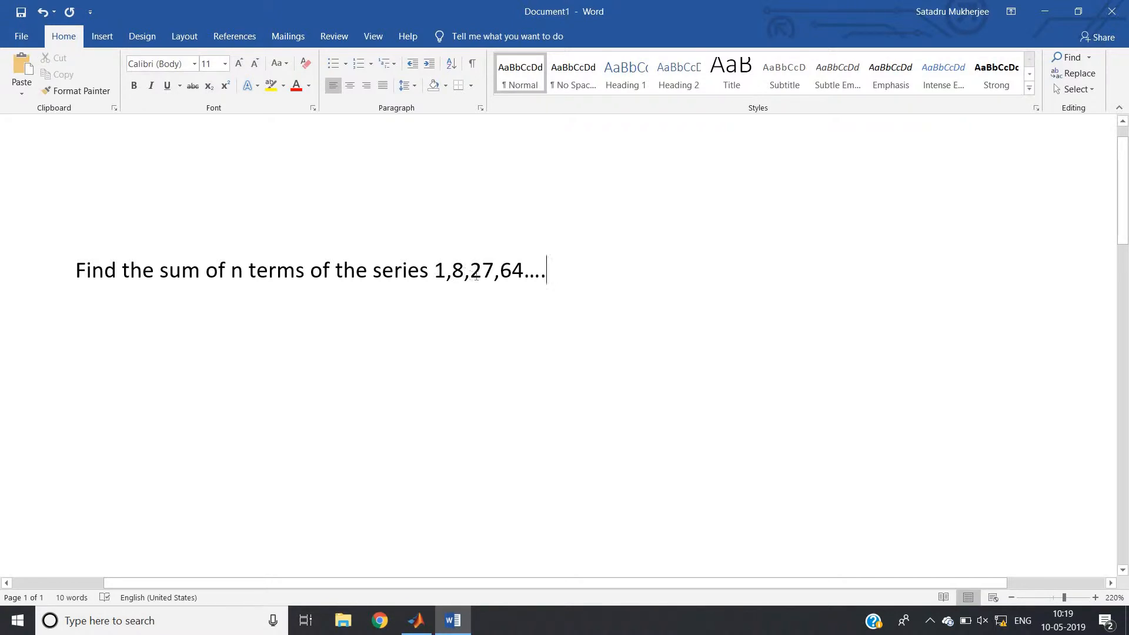
{"action": "mouse_move", "coordinate": [561, 274]}
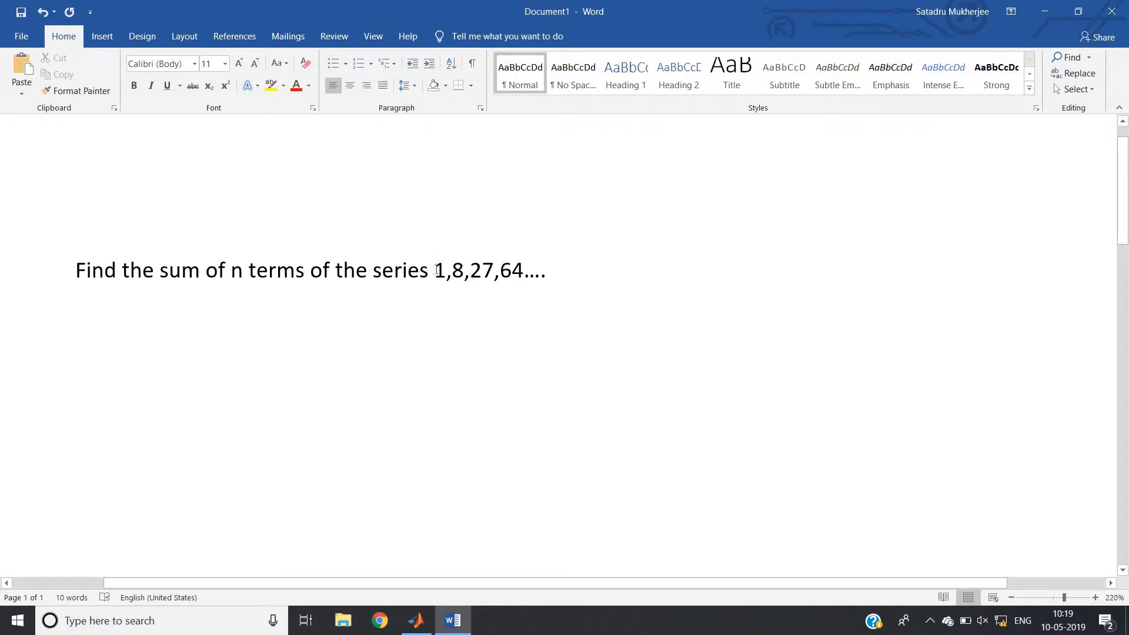
{"action": "left_click", "coordinate": [546, 270]}
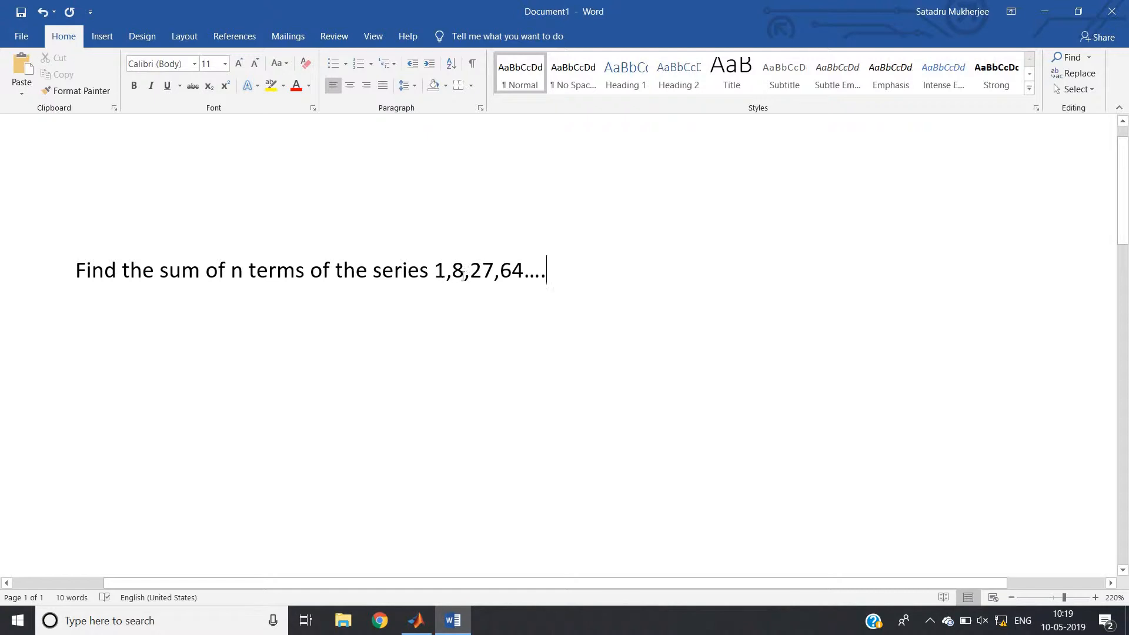
{"action": "mouse_move", "coordinate": [486, 285]}
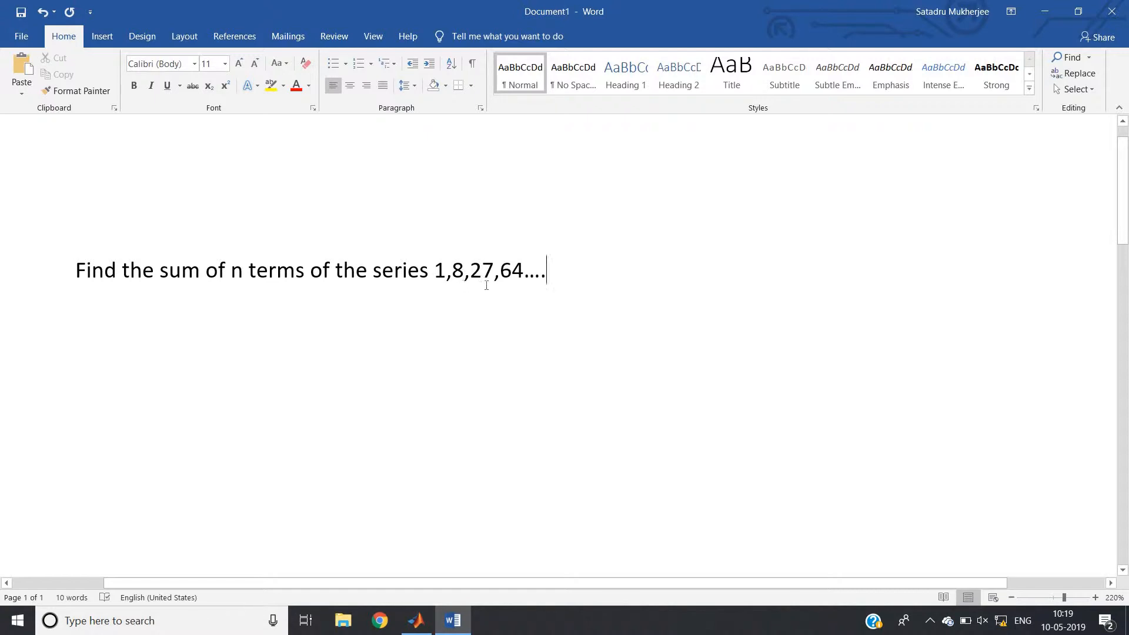
{"action": "mouse_move", "coordinate": [483, 290]}
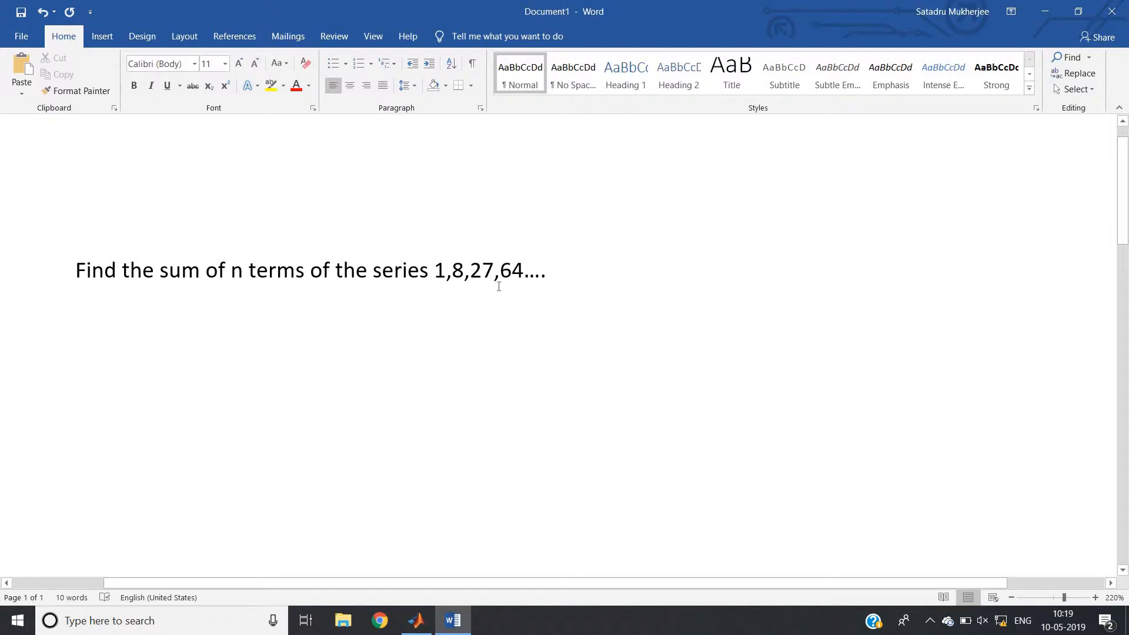
{"action": "mouse_move", "coordinate": [492, 291]}
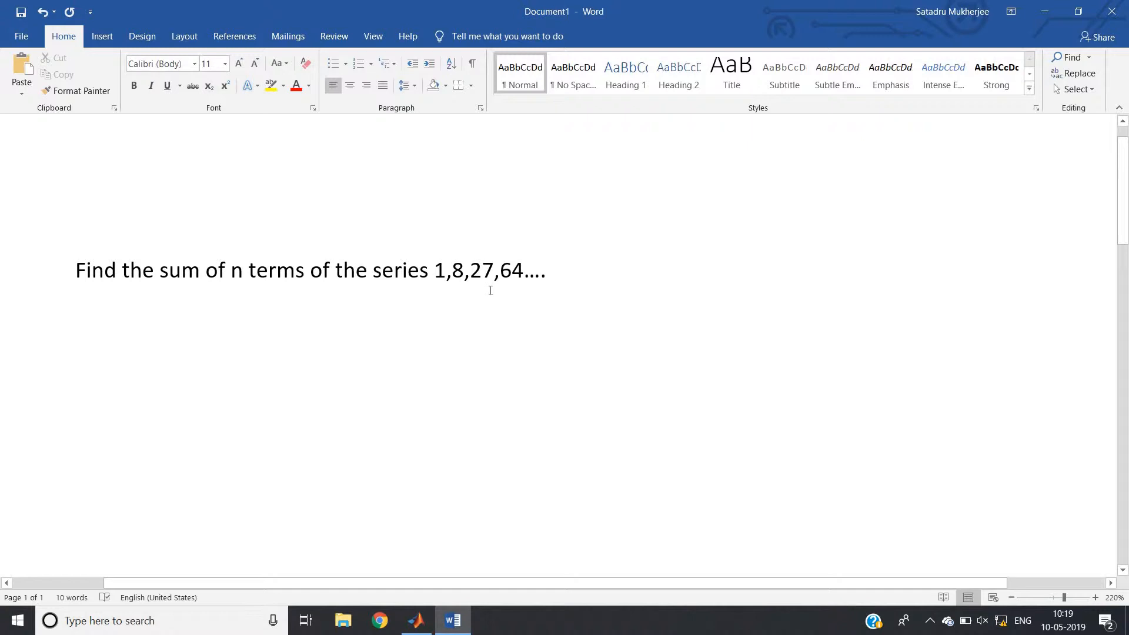
{"action": "left_click", "coordinate": [547, 270]}
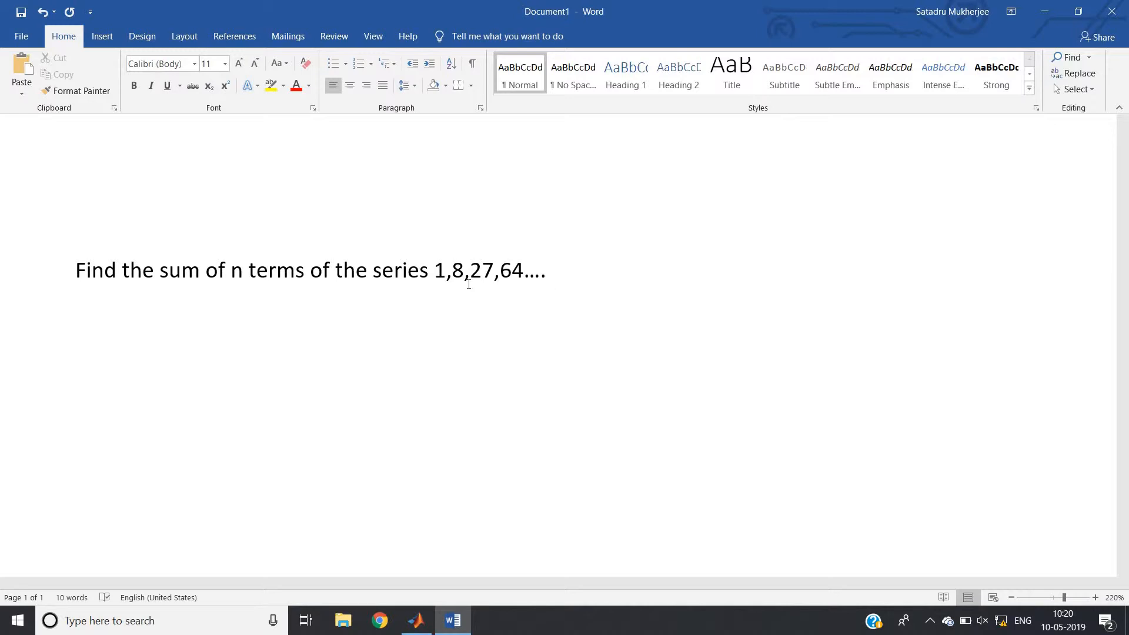
{"action": "left_click", "coordinate": [548, 272]}
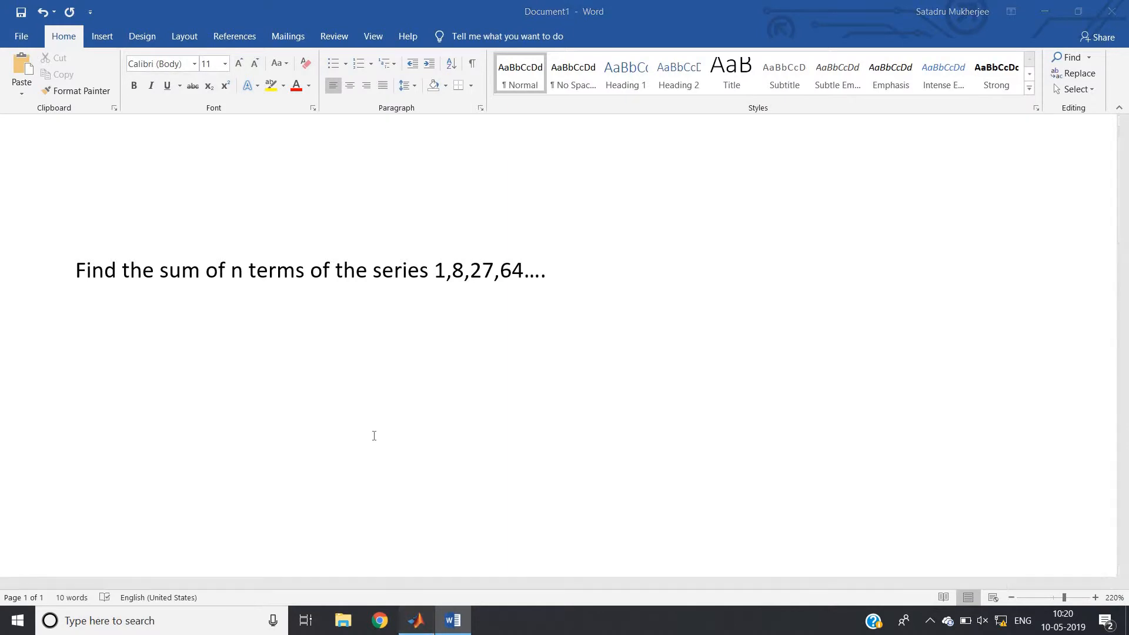
- In Untitled4, write x=input('Enter the number') and a for i=1:x loop computing t=i^3
{"action": "left_click", "coordinate": [416, 620]}
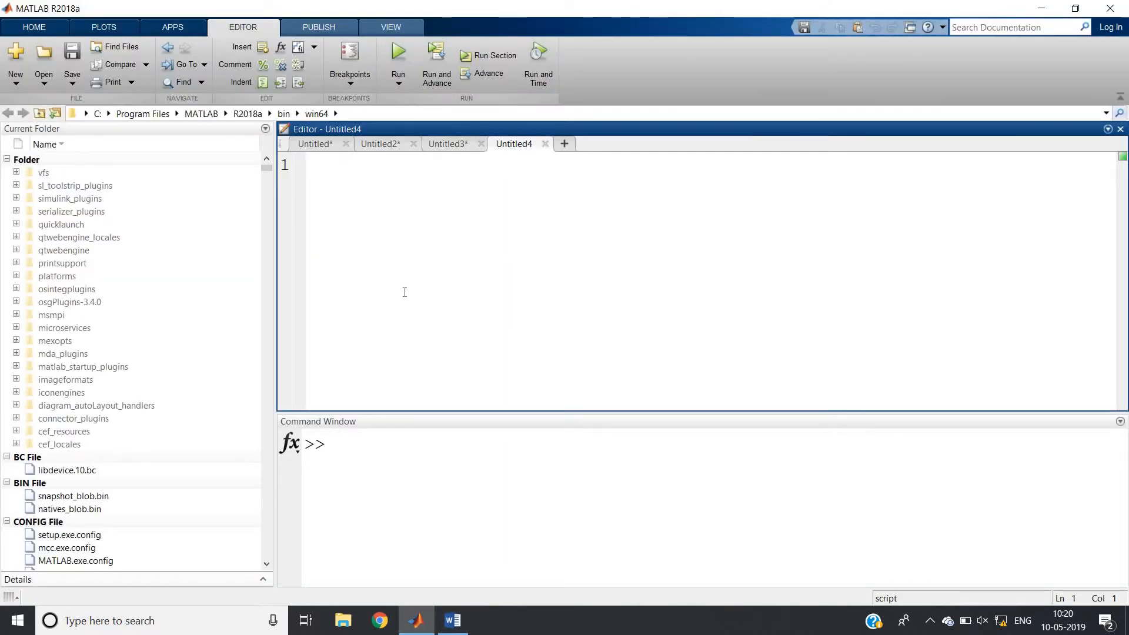
{"action": "type", "text": "x=input"}
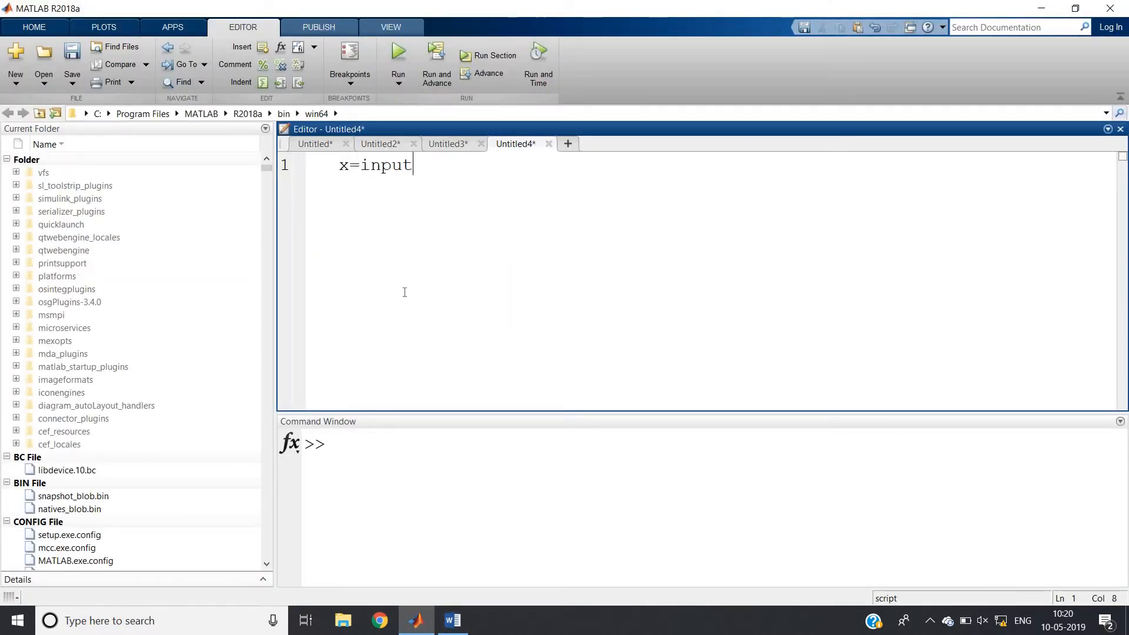
{"action": "type", "text": "('En"}
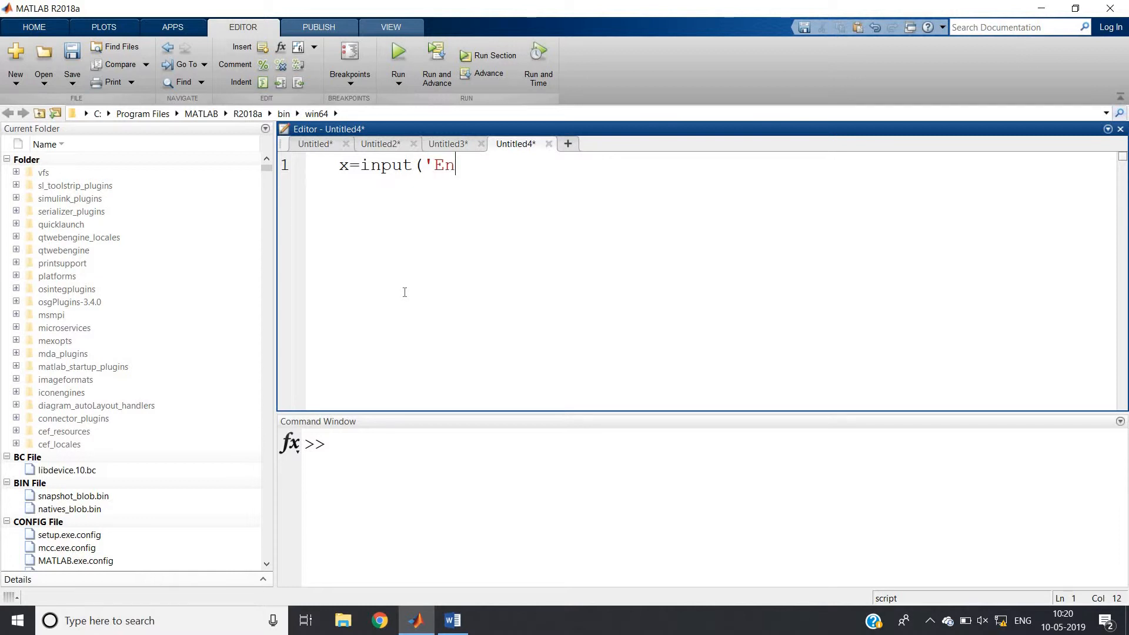
{"action": "type", "text": "ter the"}
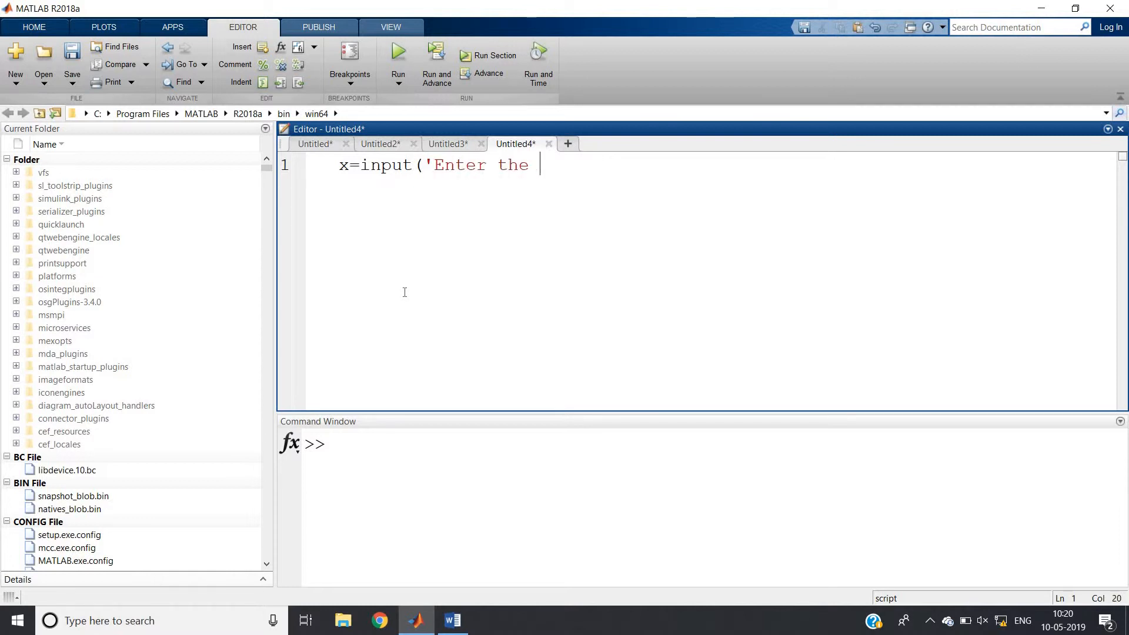
{"action": "type", "text": "number');"}
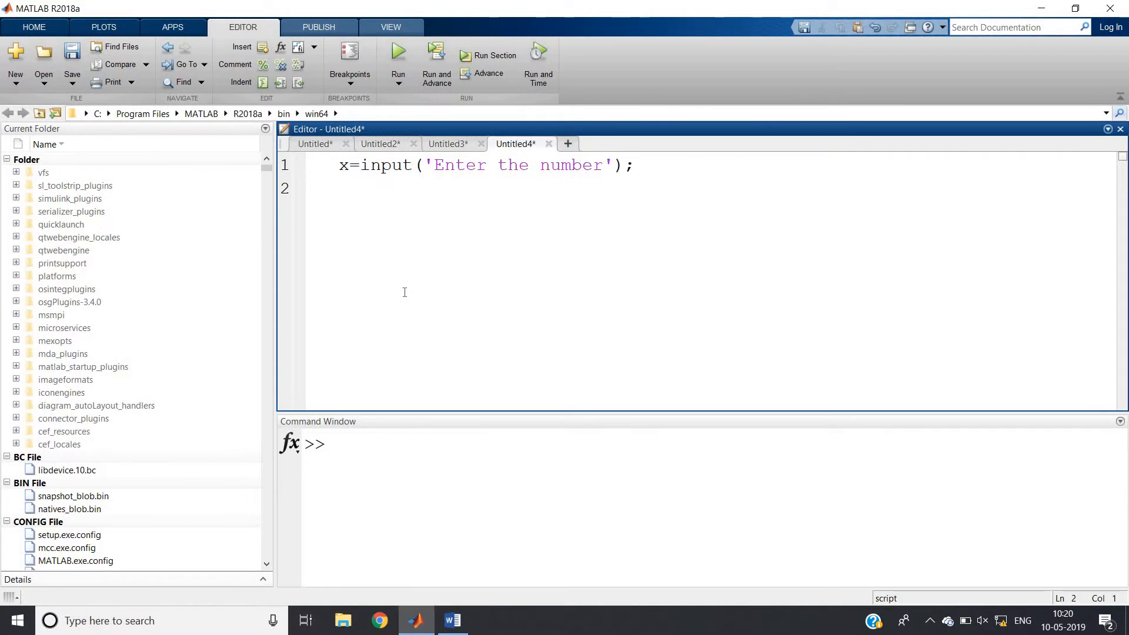
{"action": "type", "text": "for"}
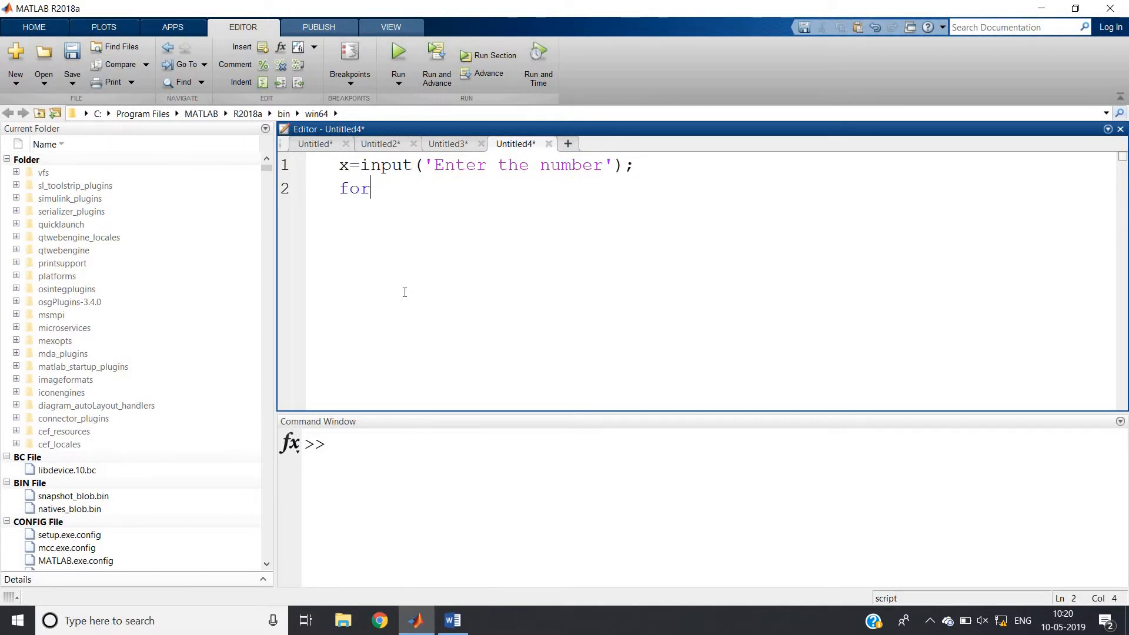
{"action": "type", "text": "i=1"}
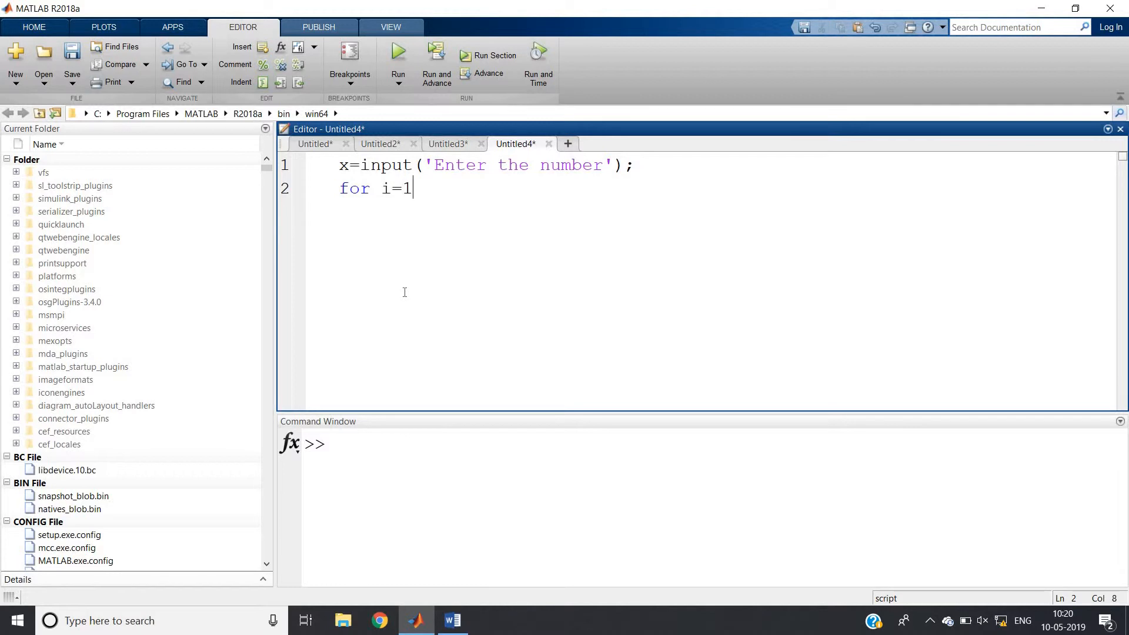
{"action": "type", "text": ":x"}
{"action": "type", "text": "t"}
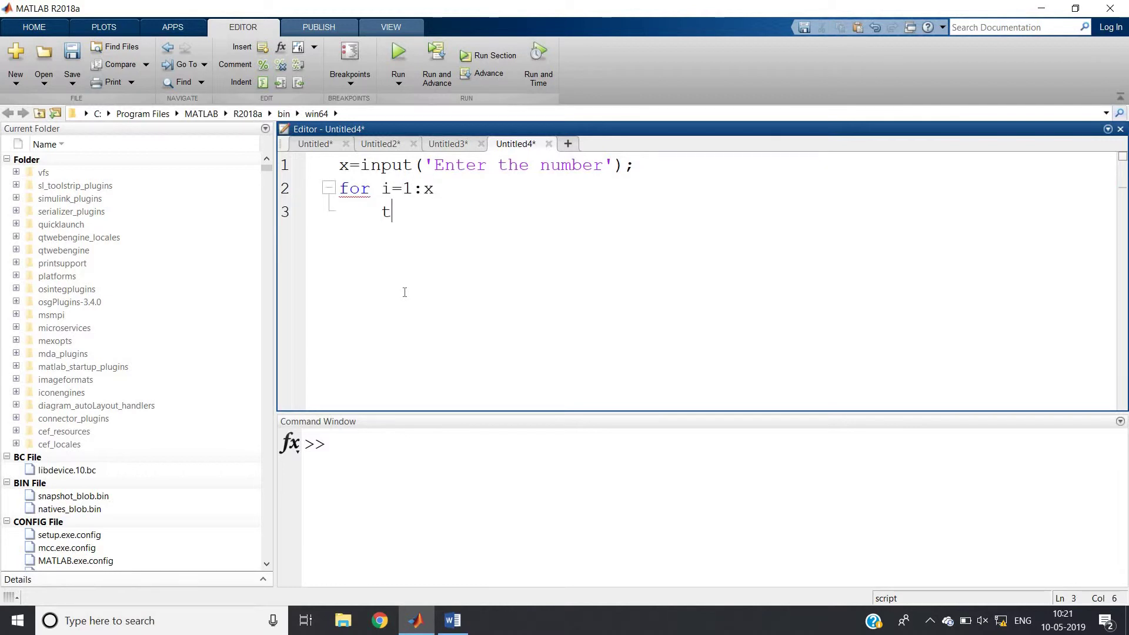
{"action": "type", "text": "=i"}
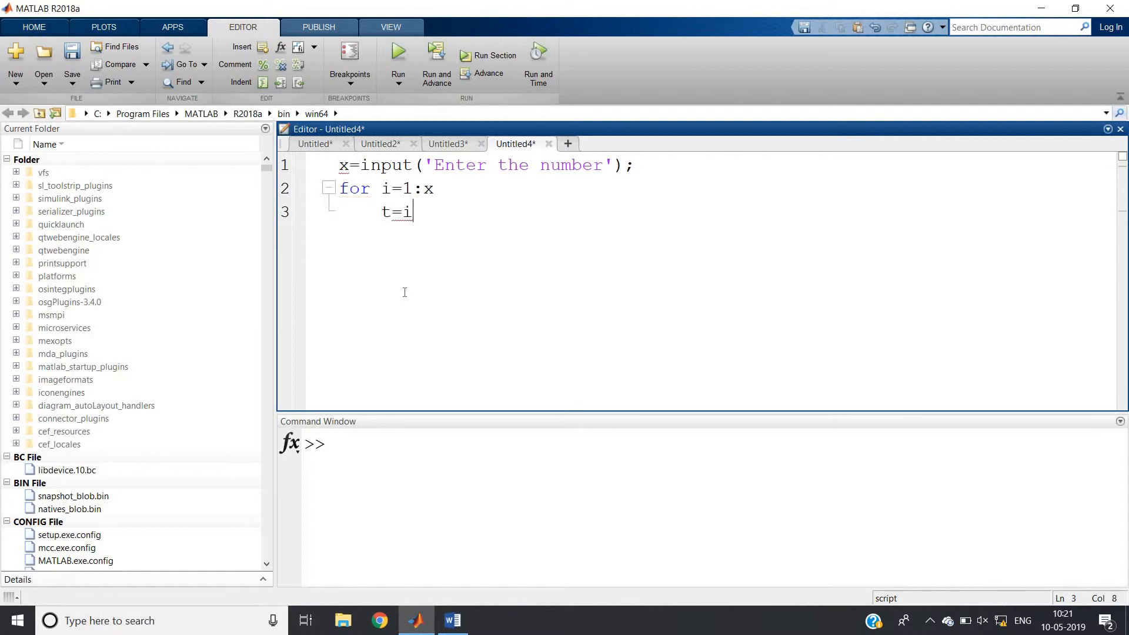
{"action": "type", "text": "^3;"}
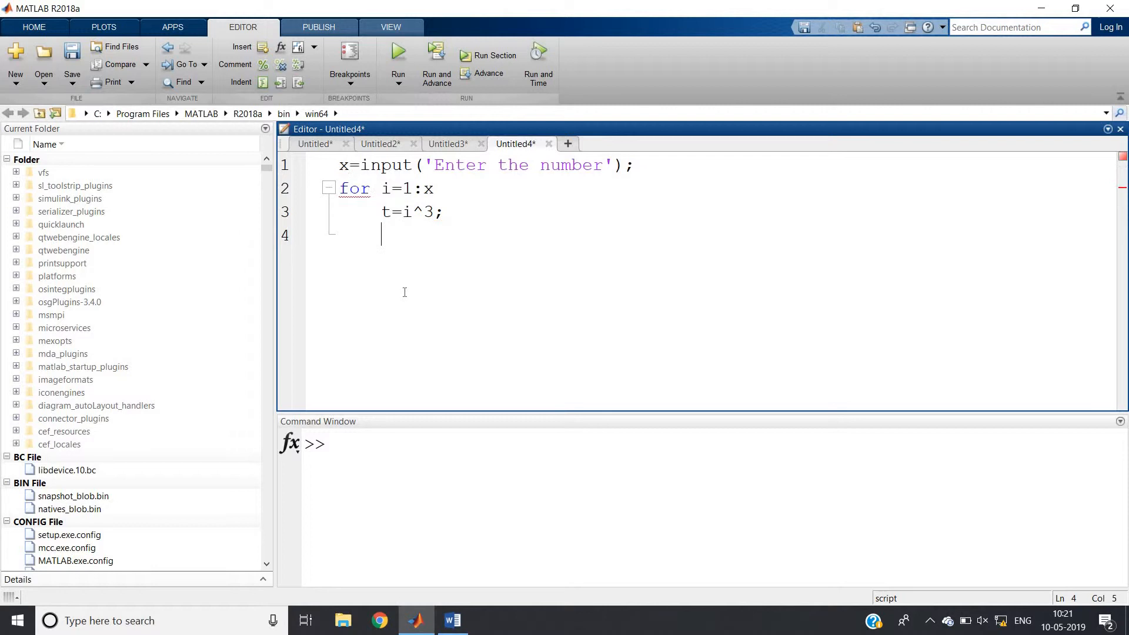
{"action": "type", "text": "end"}
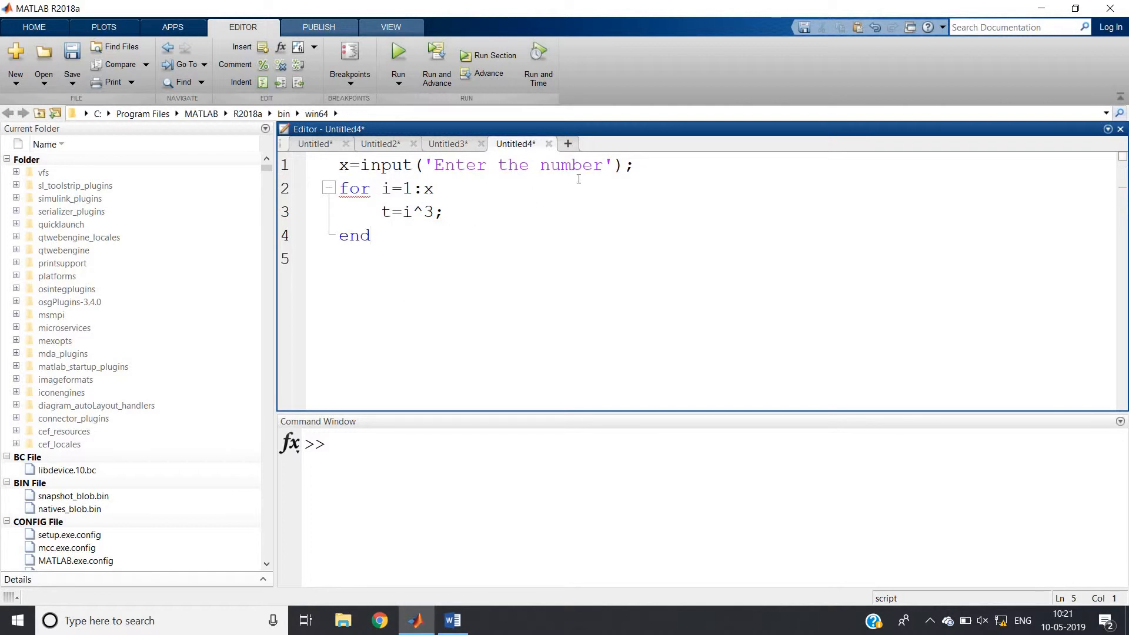
- Add Y=[]; after the input line and Y=[Y,t]; inside the loop
{"action": "key", "text": "Enter"}
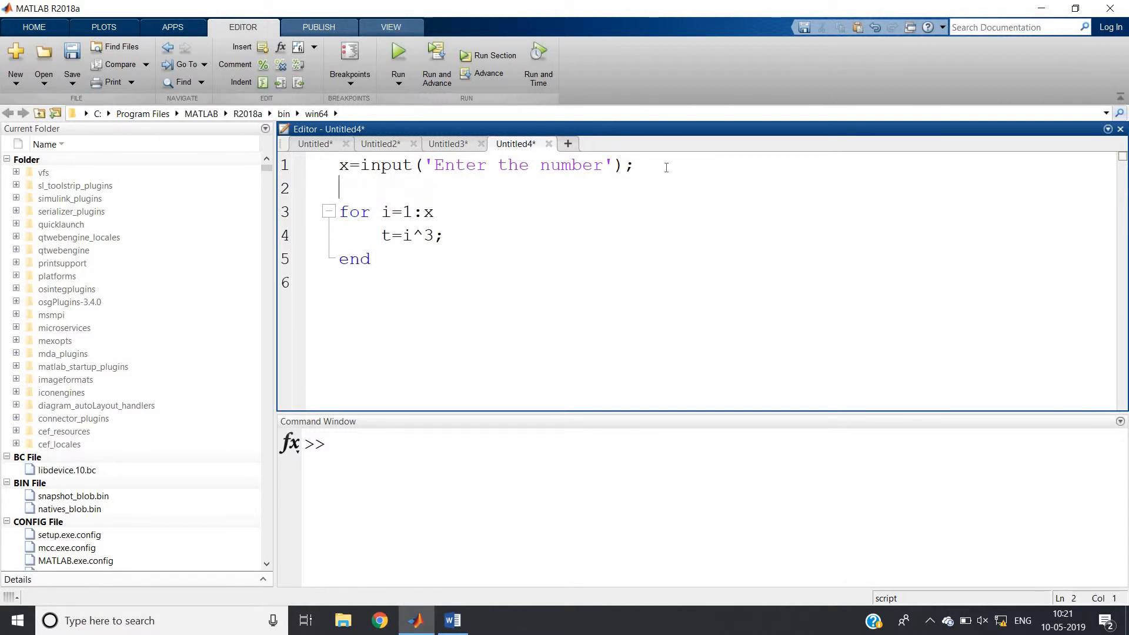
{"action": "type", "text": "Y=[]"}
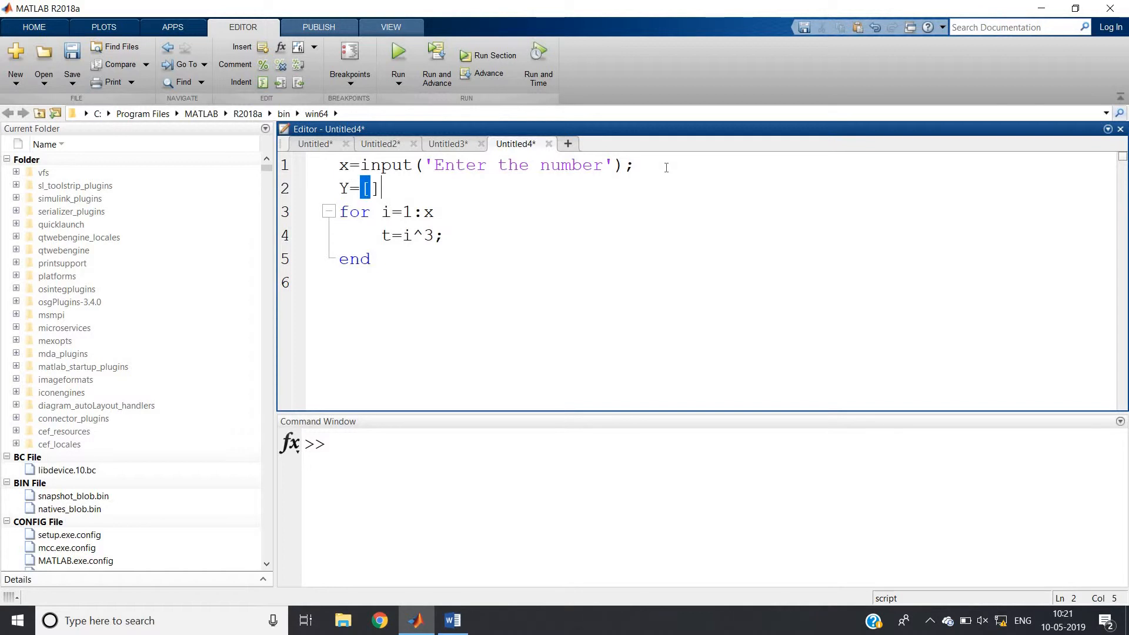
{"action": "type", "text": ";"}
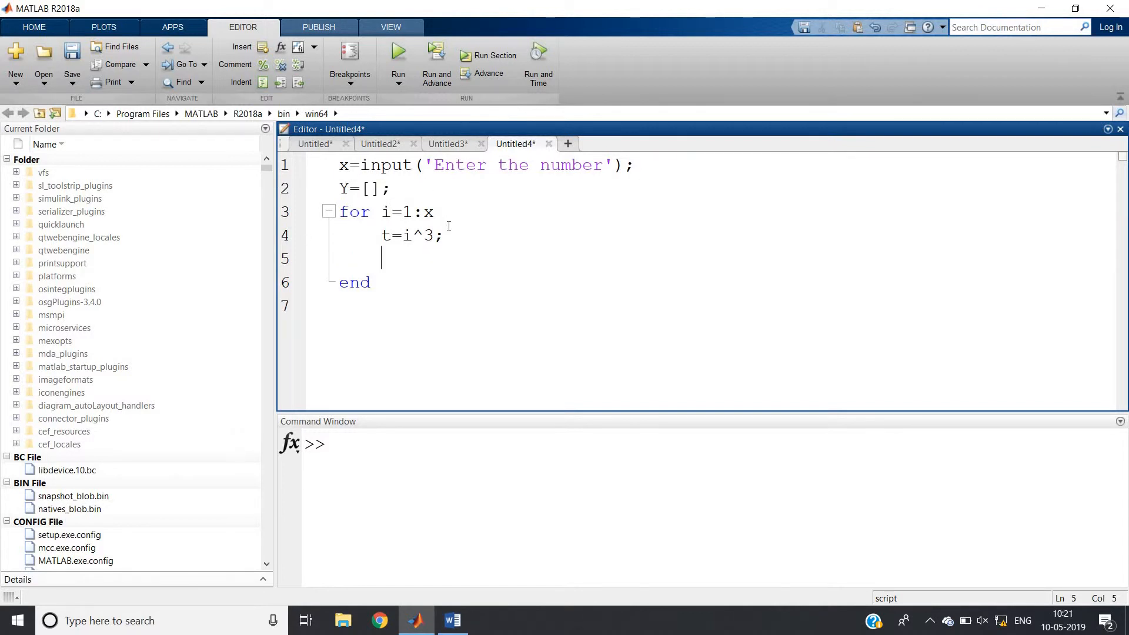
{"action": "type", "text": "Y=[Y"}
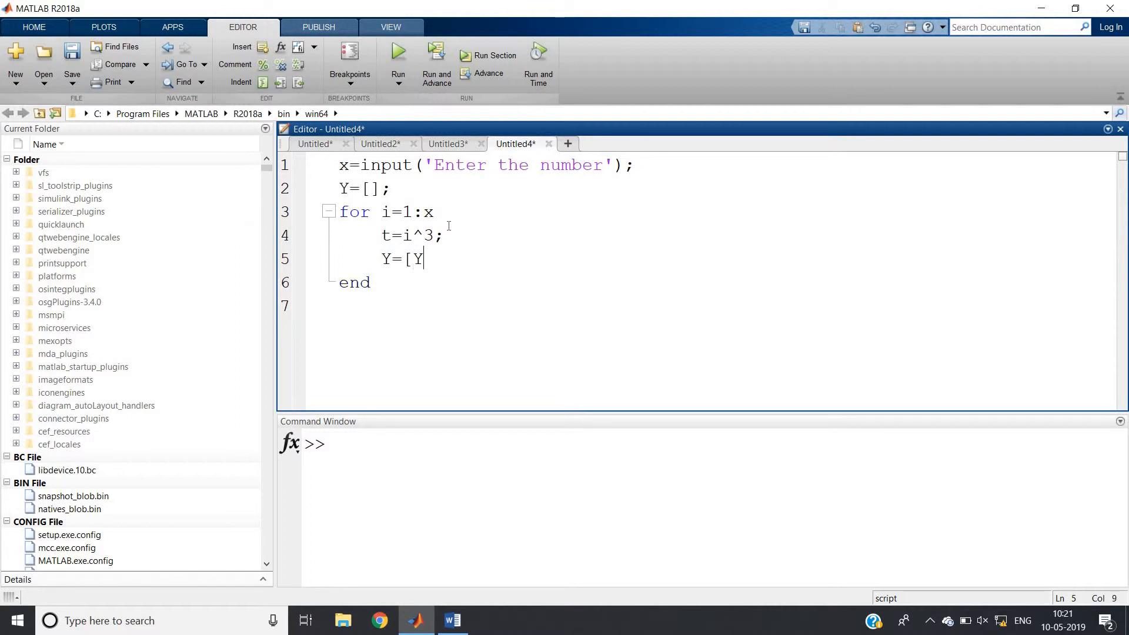
{"action": "type", "text": ",t"}
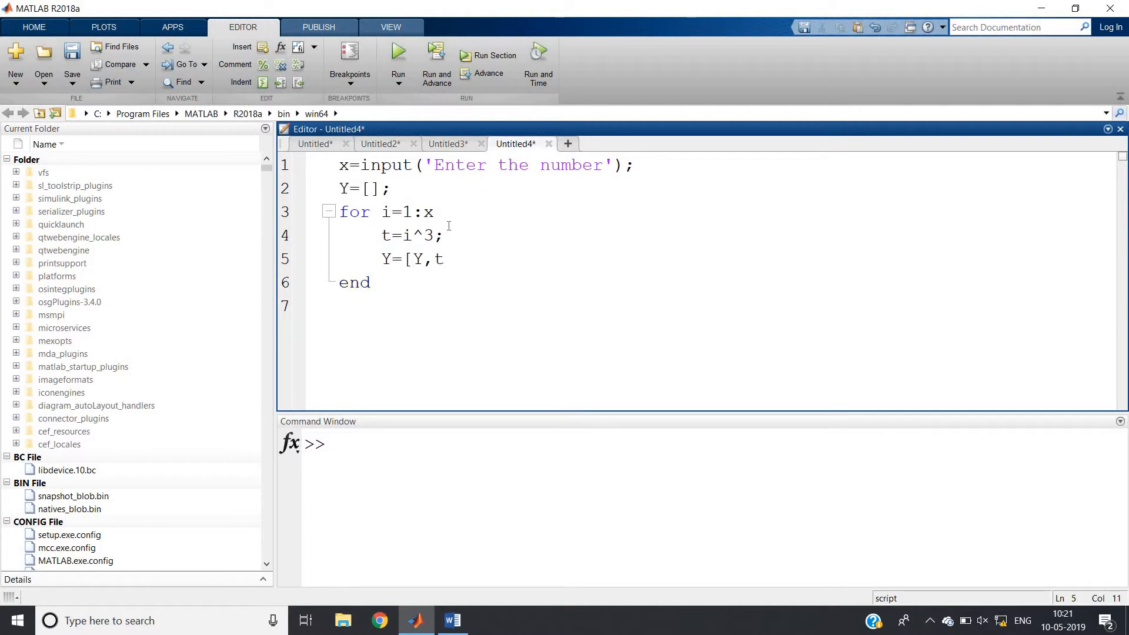
{"action": "type", "text": "];"}
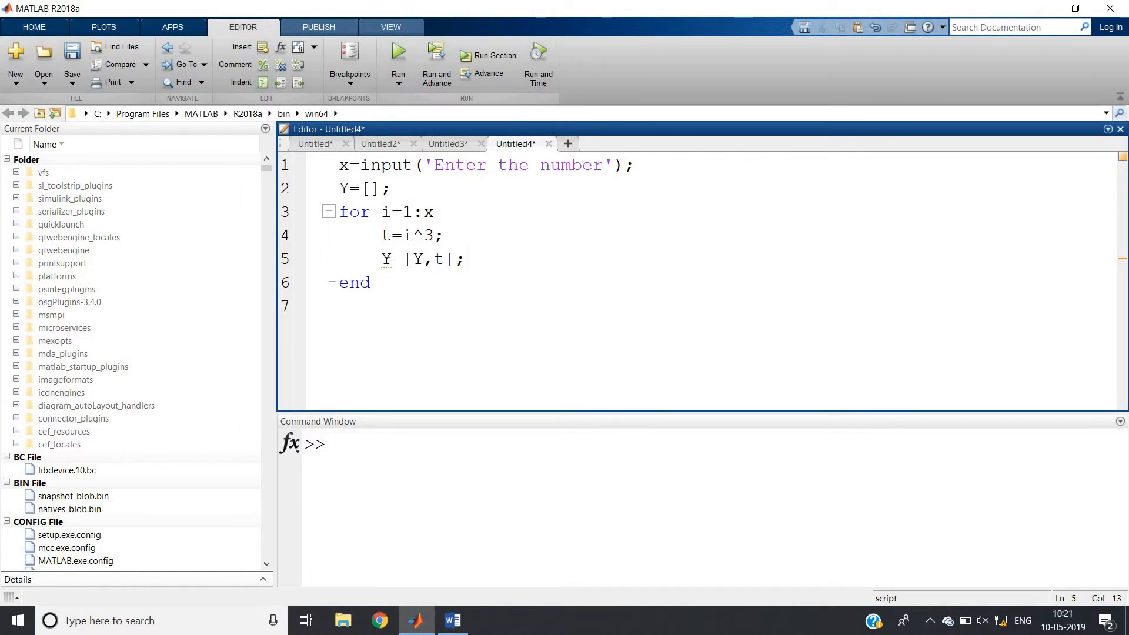
- Evaluate the whole script with input 4 and view Y = 1 8 27 64
{"action": "key", "text": "ctrl+a"}
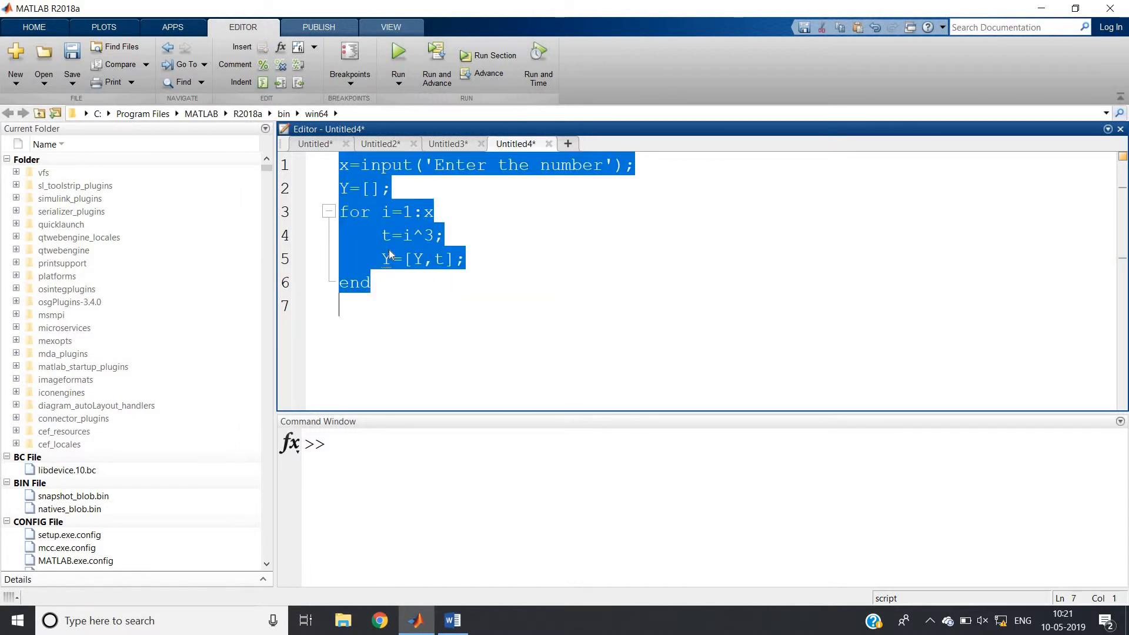
{"action": "left_click", "coordinate": [397, 51]}
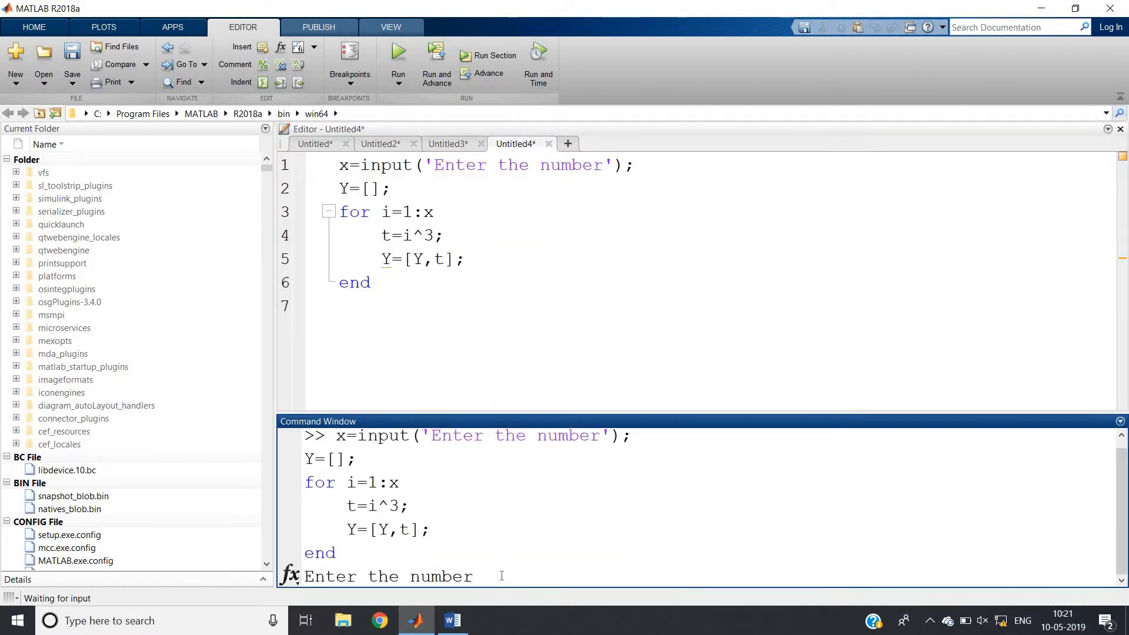
{"action": "type", "text": "4"}
{"action": "type", "text": "Y"}
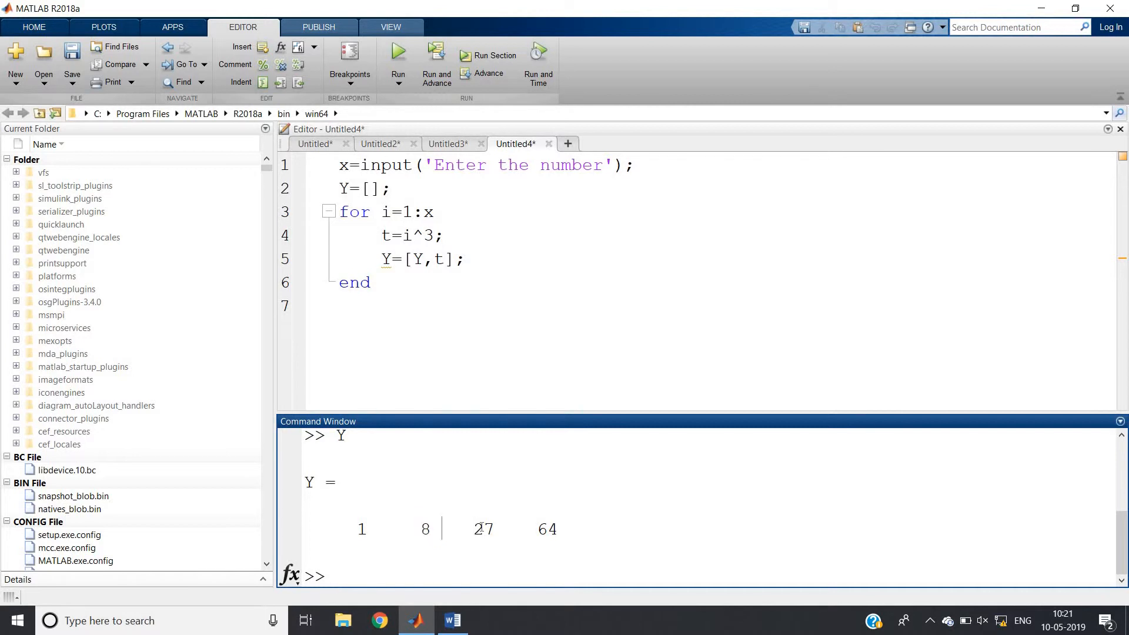
{"action": "double_click", "coordinate": [547, 528]}
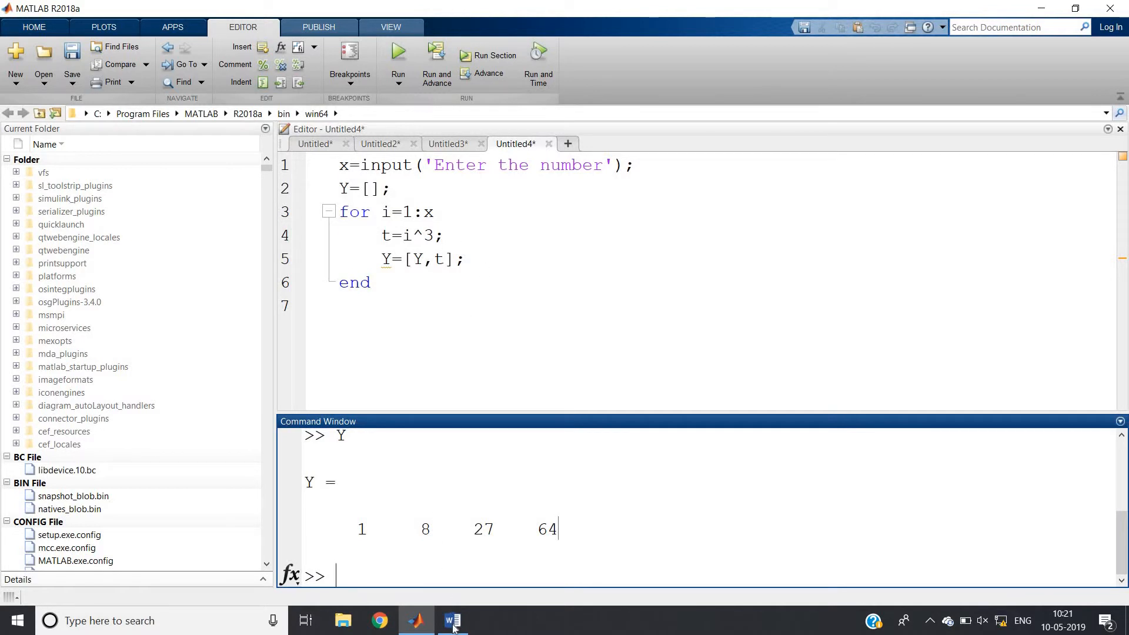
{"action": "left_click", "coordinate": [452, 620]}
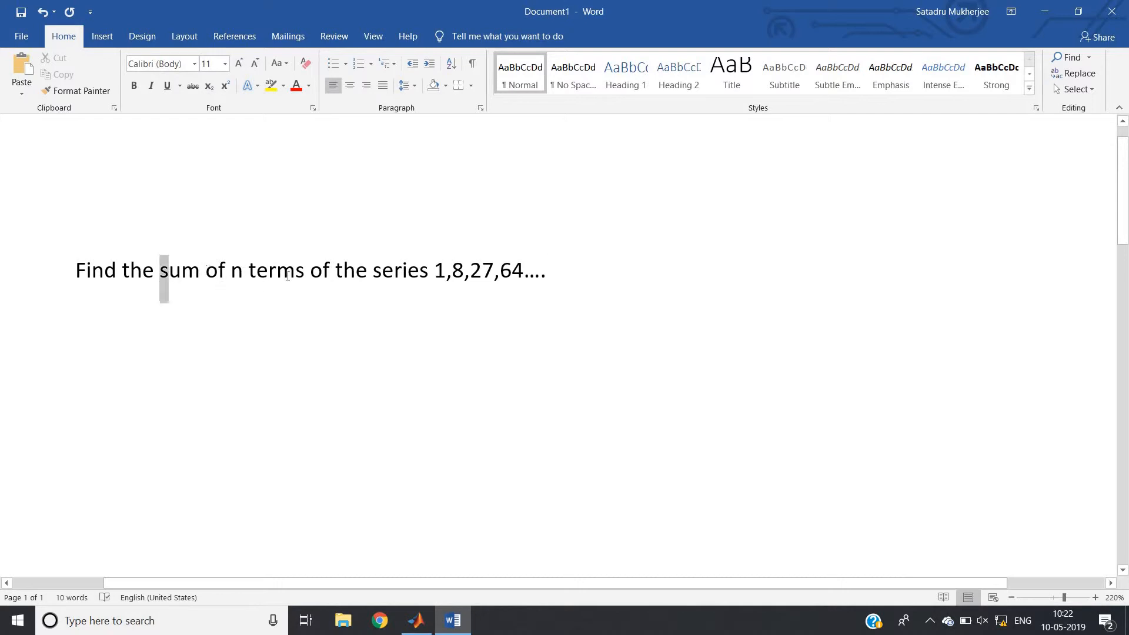
- Highlight 'sum of n terms of the series 1,8,27,64…' in Word, then return to MATLAB
{"action": "left_click_drag", "start_coordinate": [160, 270], "coordinate": [546, 270]}
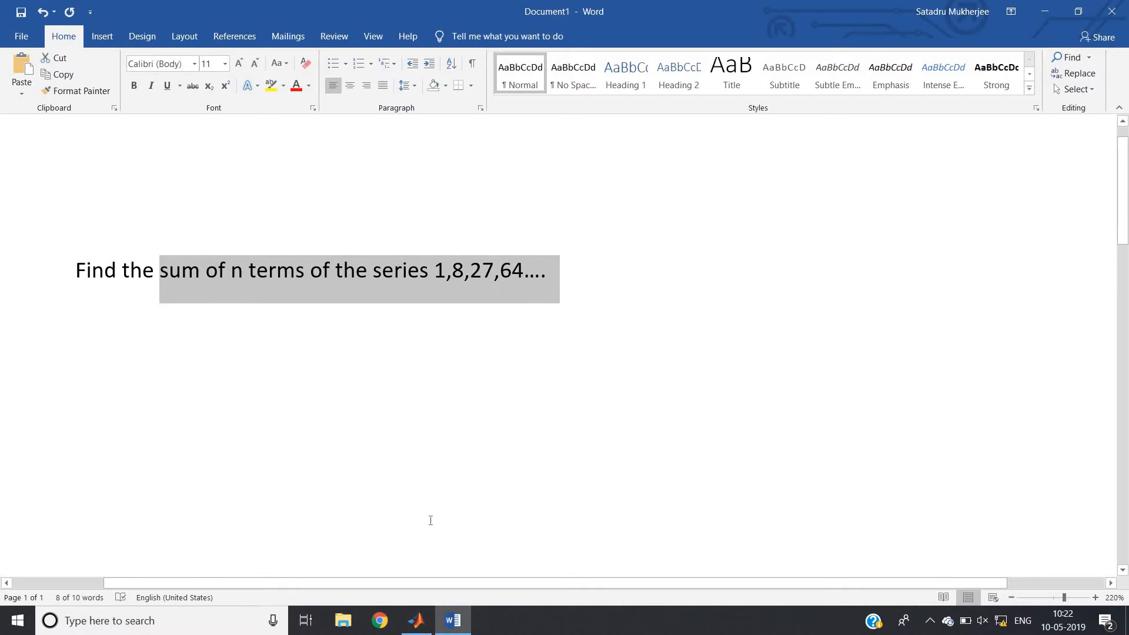
{"action": "left_click", "coordinate": [415, 620]}
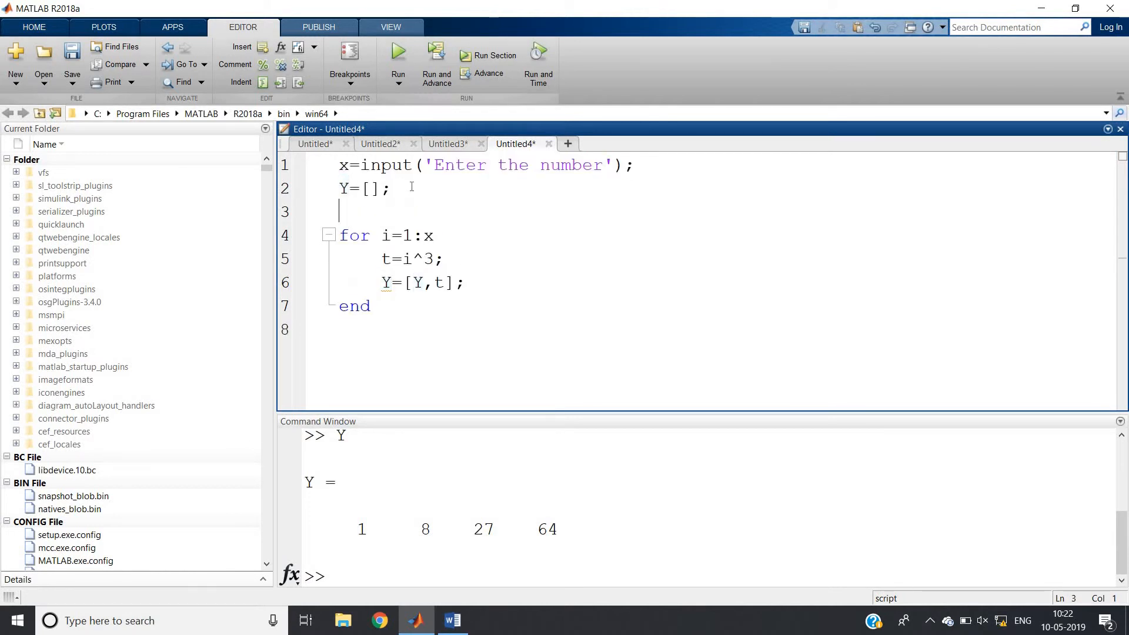
- Replace the Y lines with w=0; before the loop and w=w+t; inside it
{"action": "type", "text": "w"}
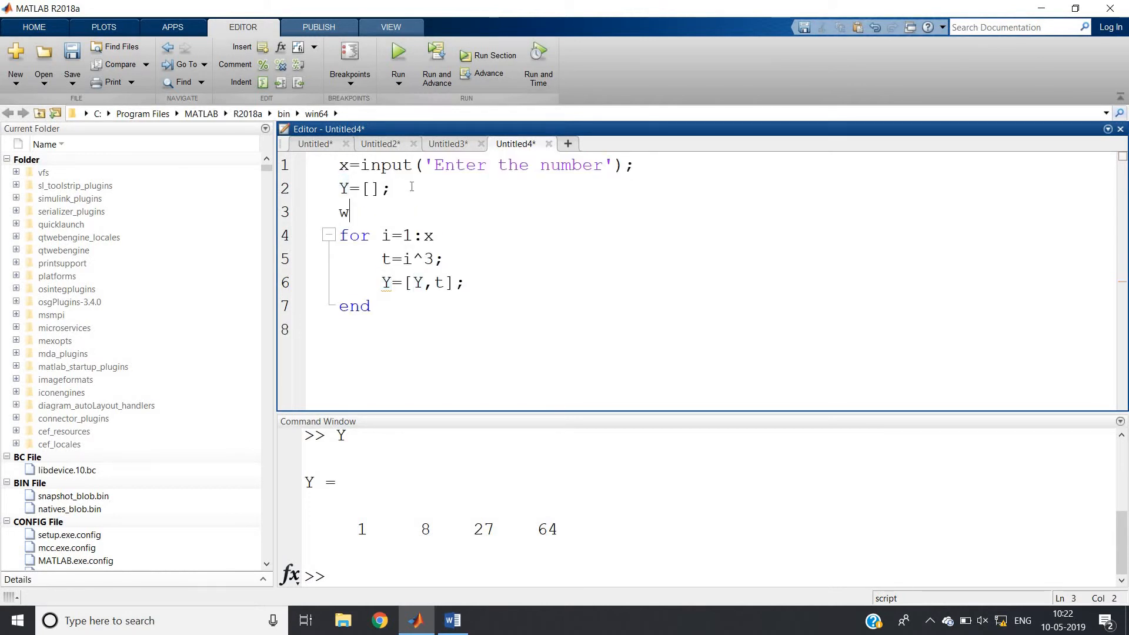
{"action": "type", "text": "=0;"}
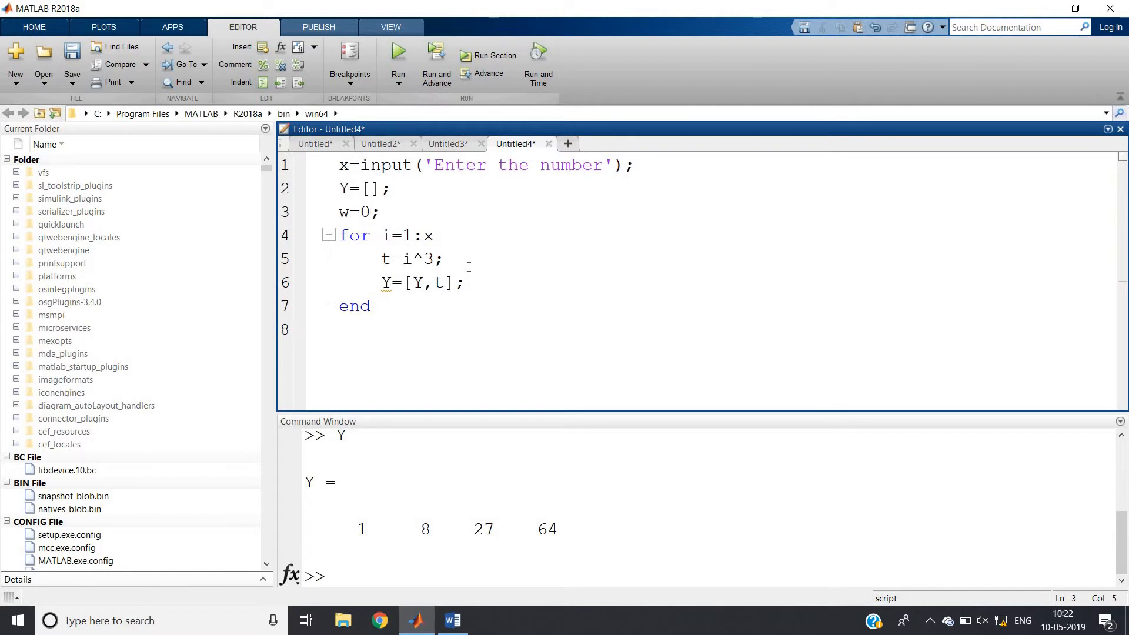
{"action": "type", "text": "e"}
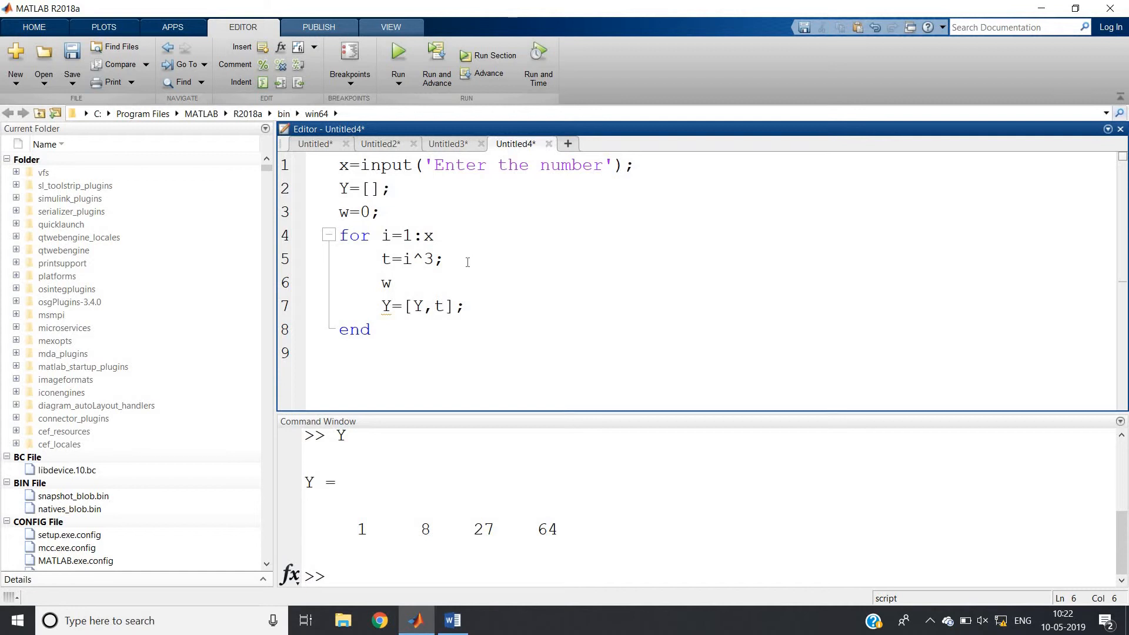
{"action": "type", "text": "=w+"}
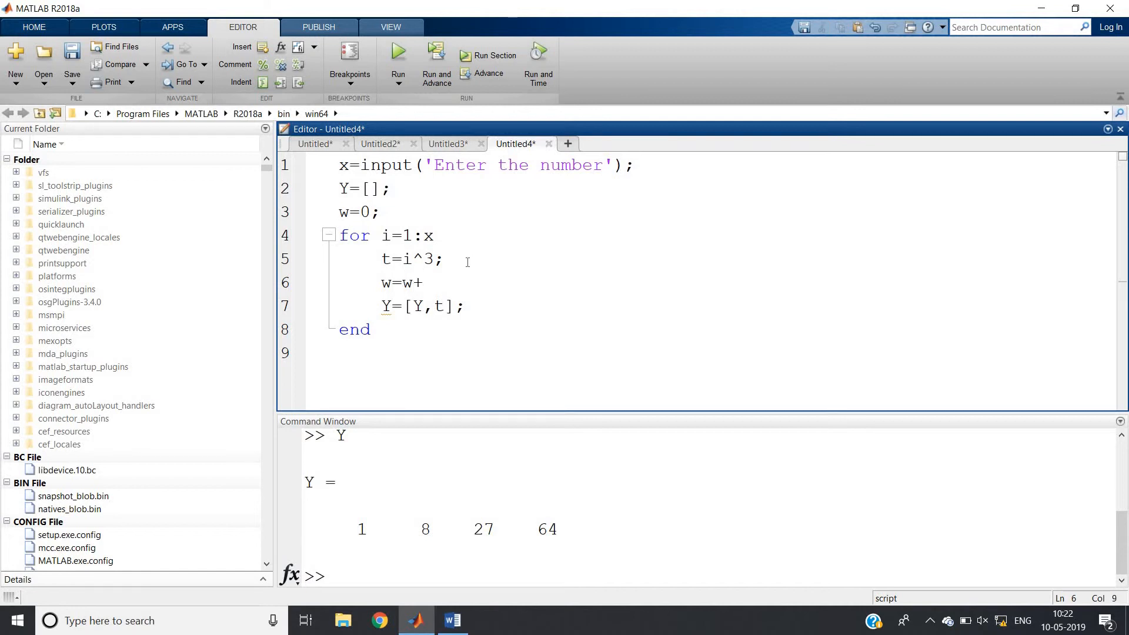
{"action": "type", "text": "t;"}
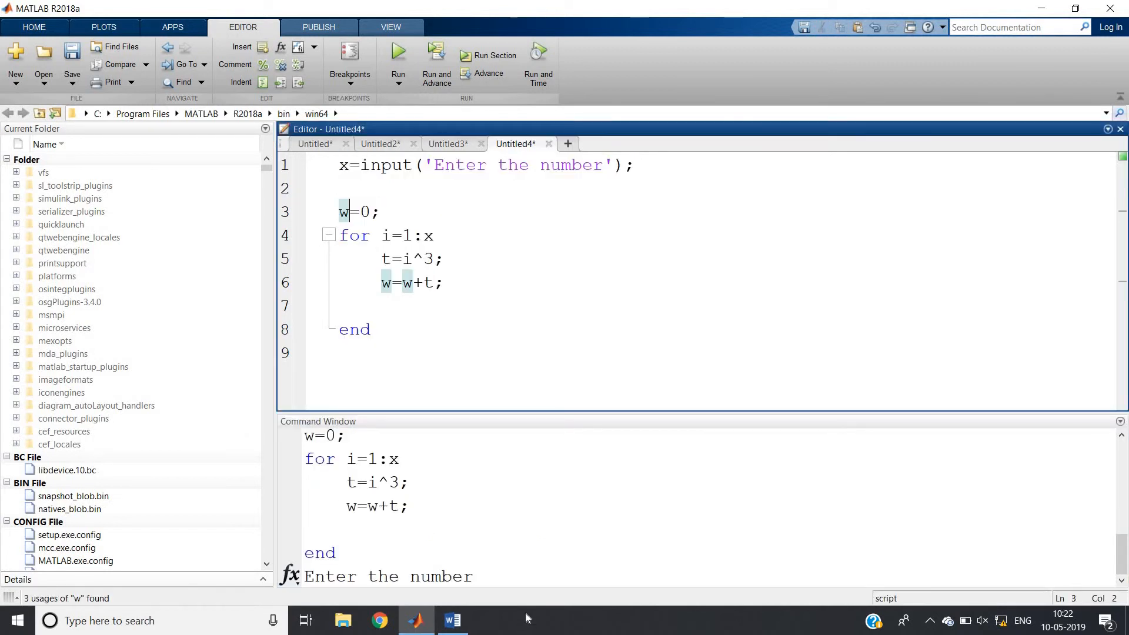
- Answer the prompt with 4 and display w in the Command Window, showing 100
{"action": "type", "text": "5"}
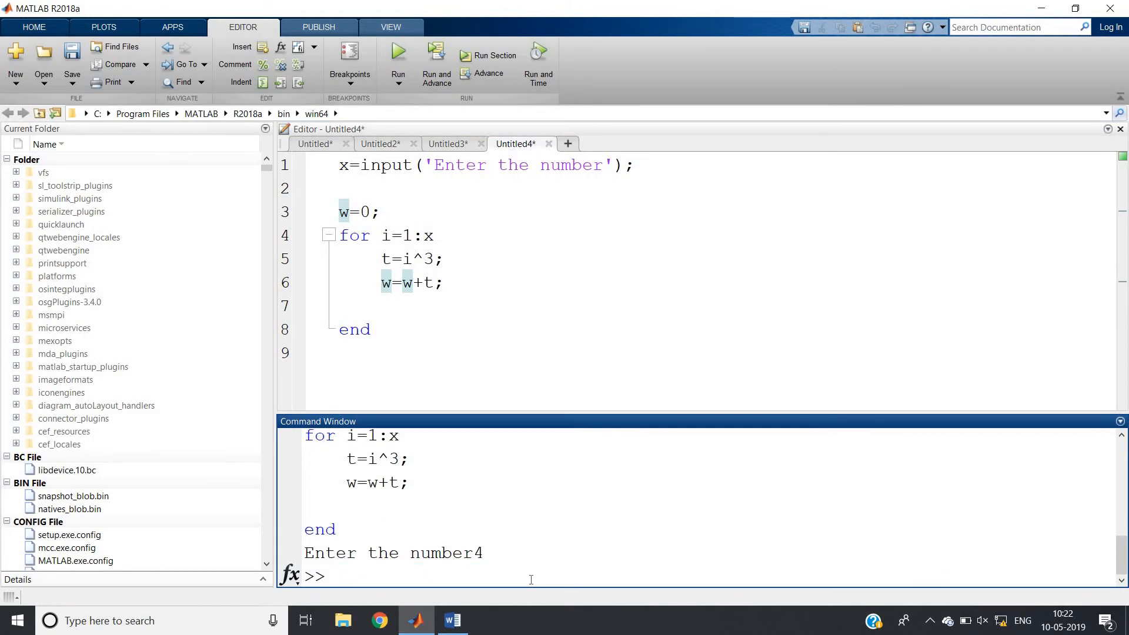
{"action": "mouse_move", "coordinate": [374, 506]}
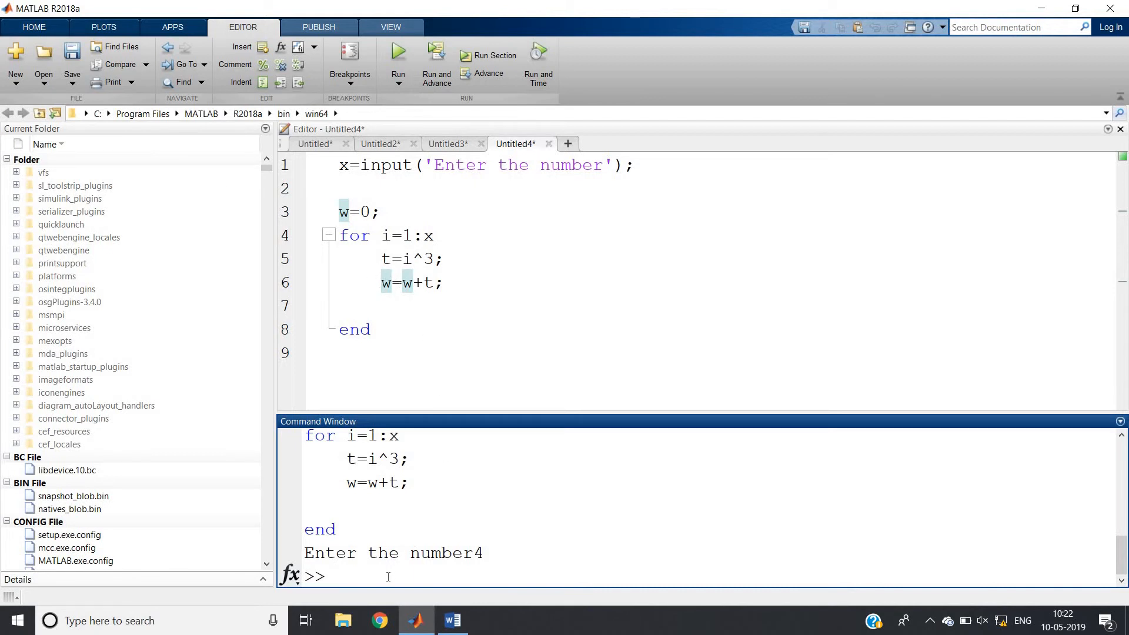
{"action": "type", "text": "w"}
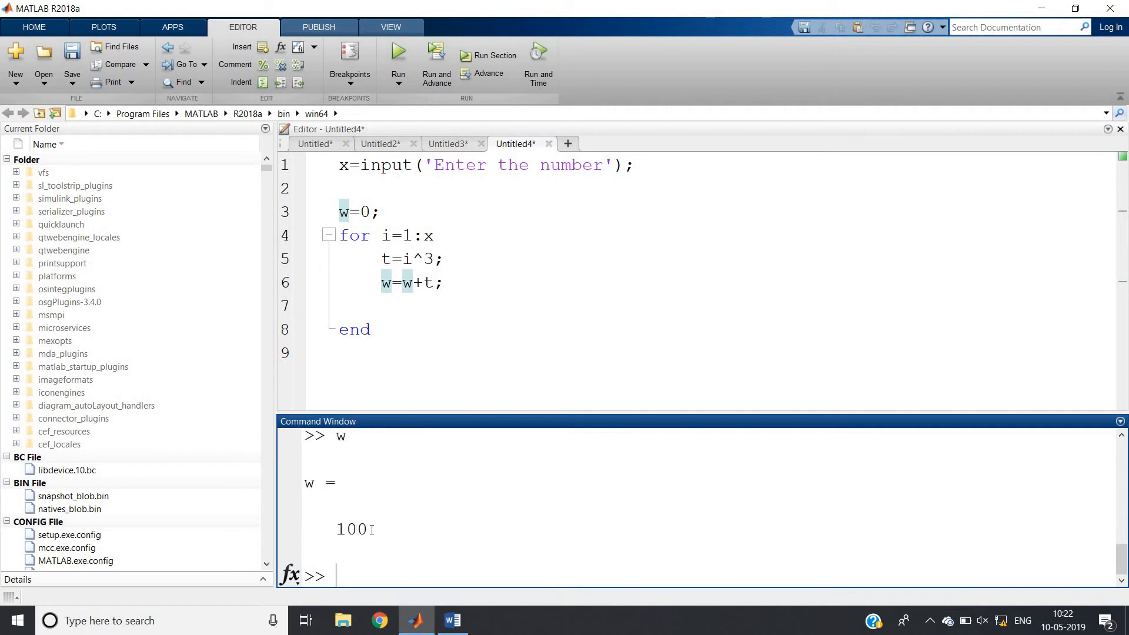
{"action": "left_click", "coordinate": [117, 621]}
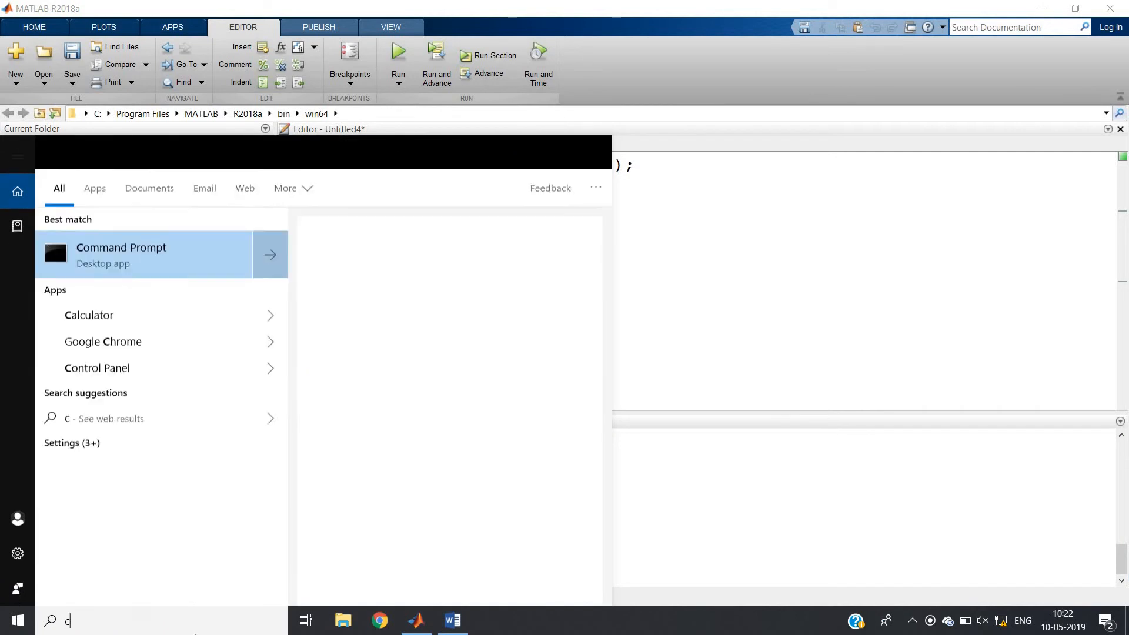
- Launch Calculator, compute 1 + 8 + 27 + 64 = 100, and close it
{"action": "type", "text": "alculator"}
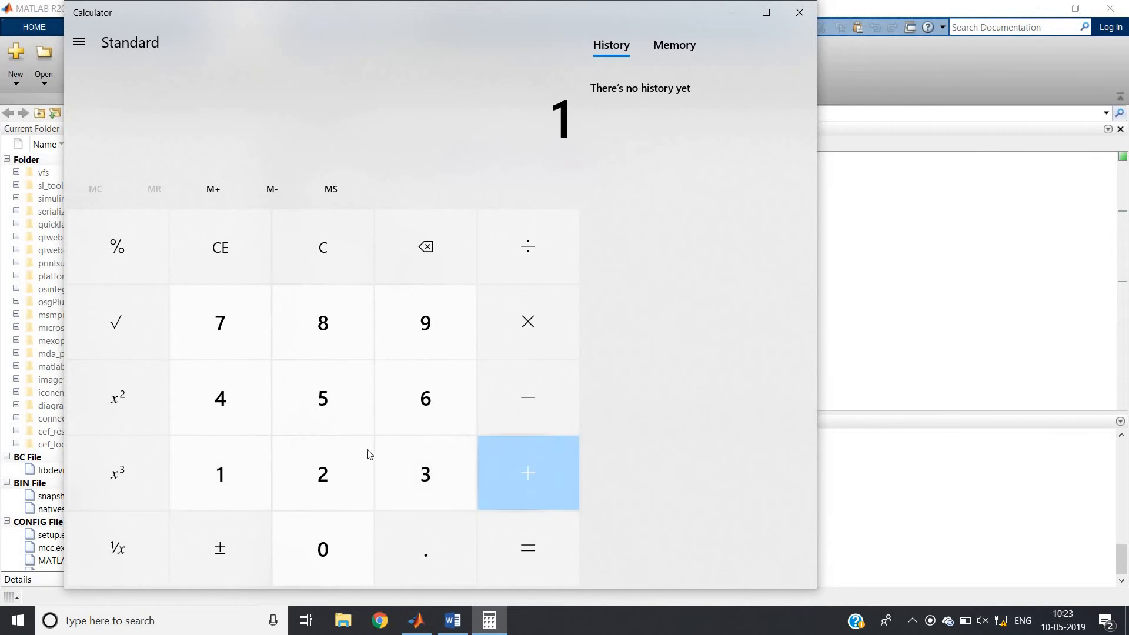
{"action": "left_click", "coordinate": [322, 322]}
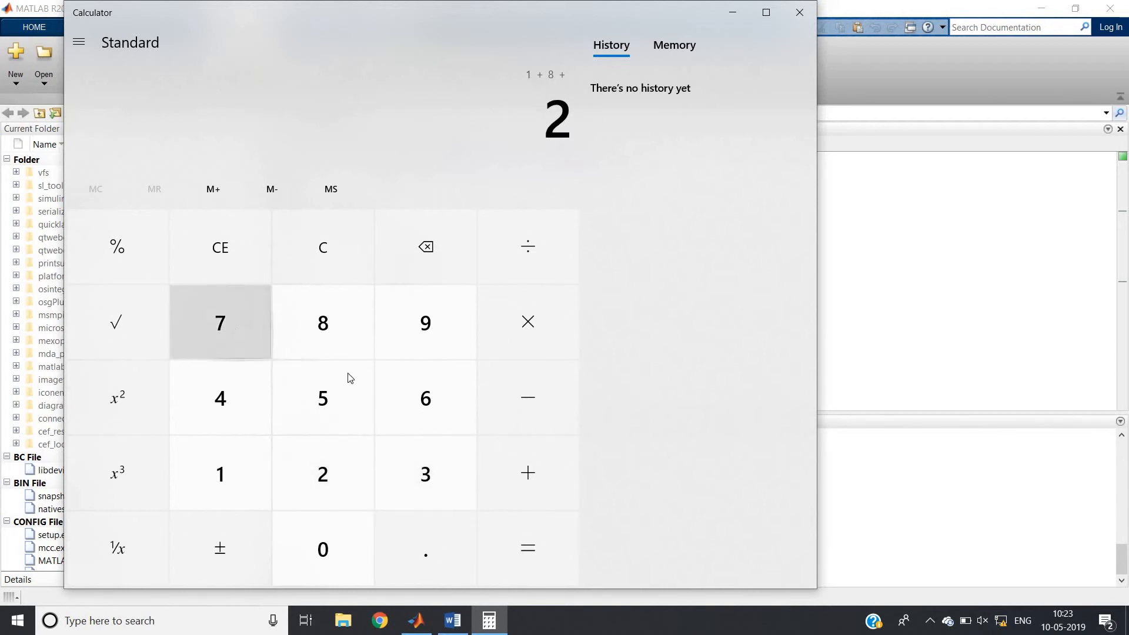
{"action": "left_click", "coordinate": [528, 472]}
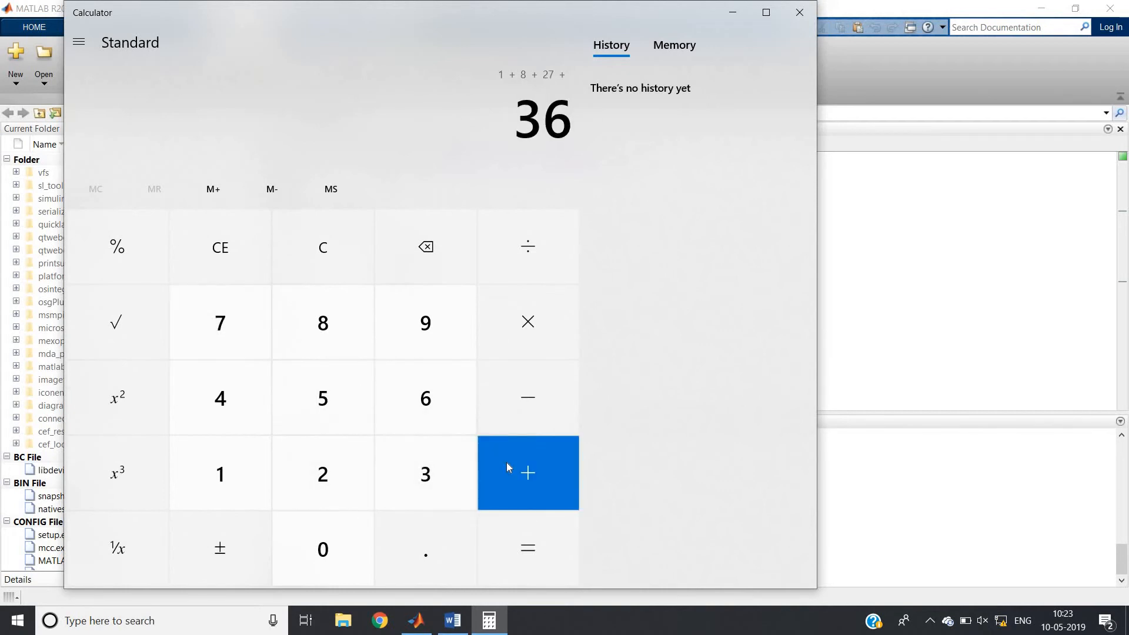
{"action": "mouse_move", "coordinate": [435, 432]}
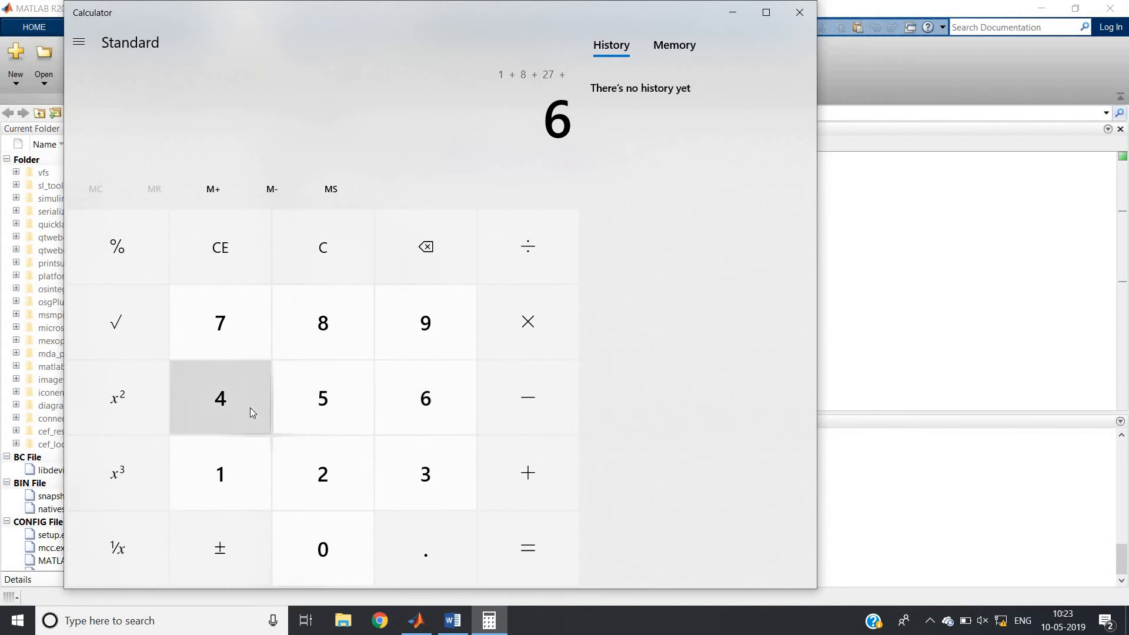
{"action": "left_click", "coordinate": [528, 548]}
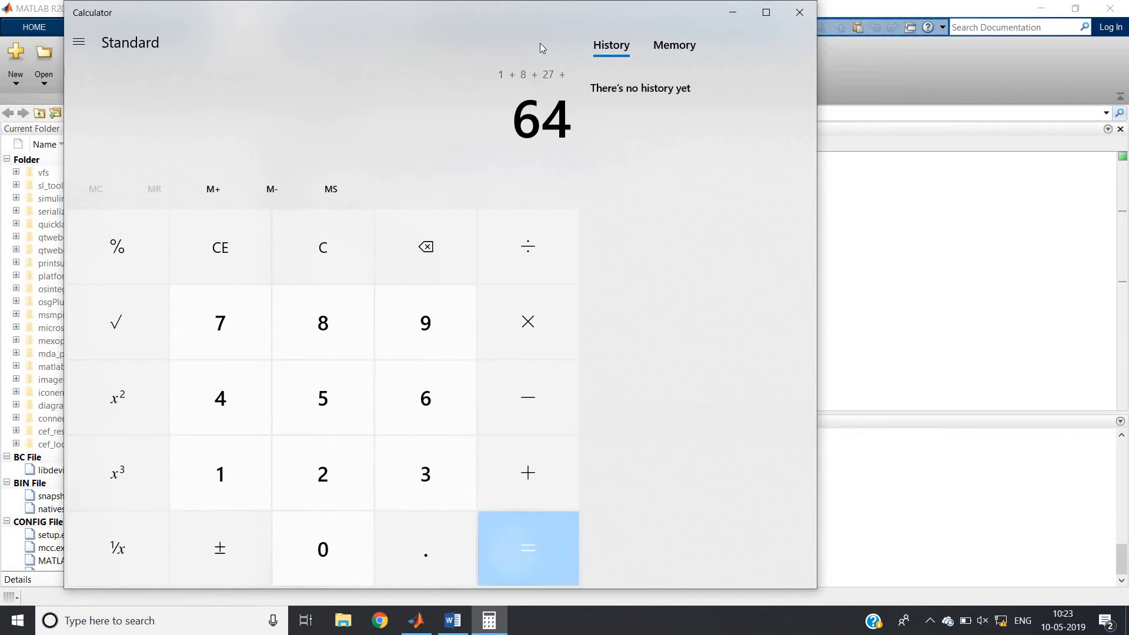
{"action": "left_click", "coordinate": [528, 548]}
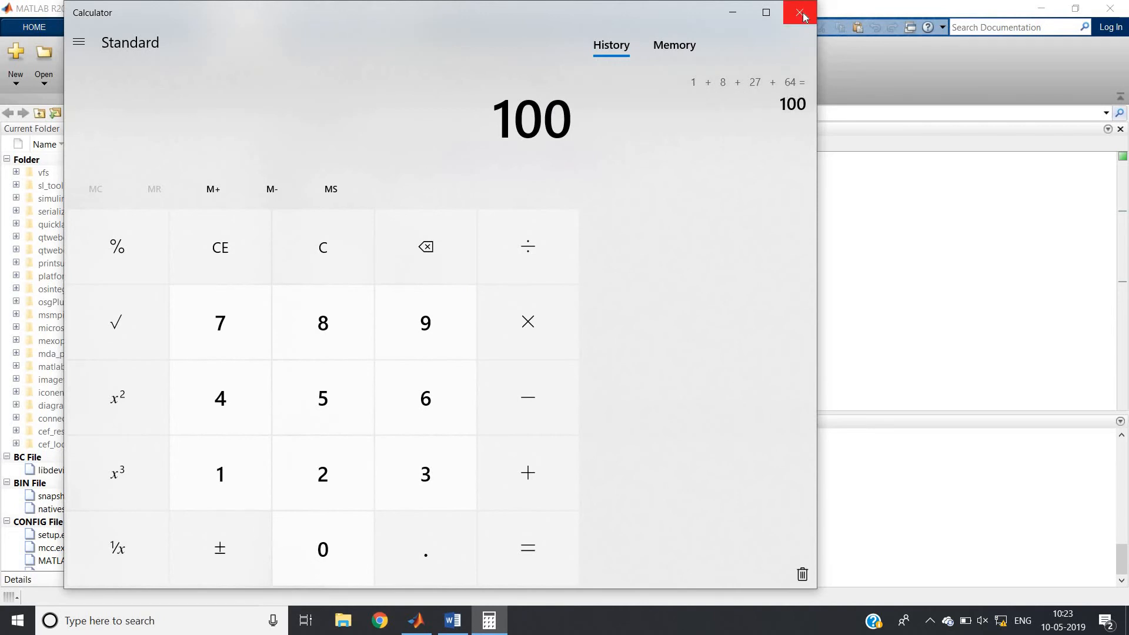
{"action": "left_click", "coordinate": [797, 11]}
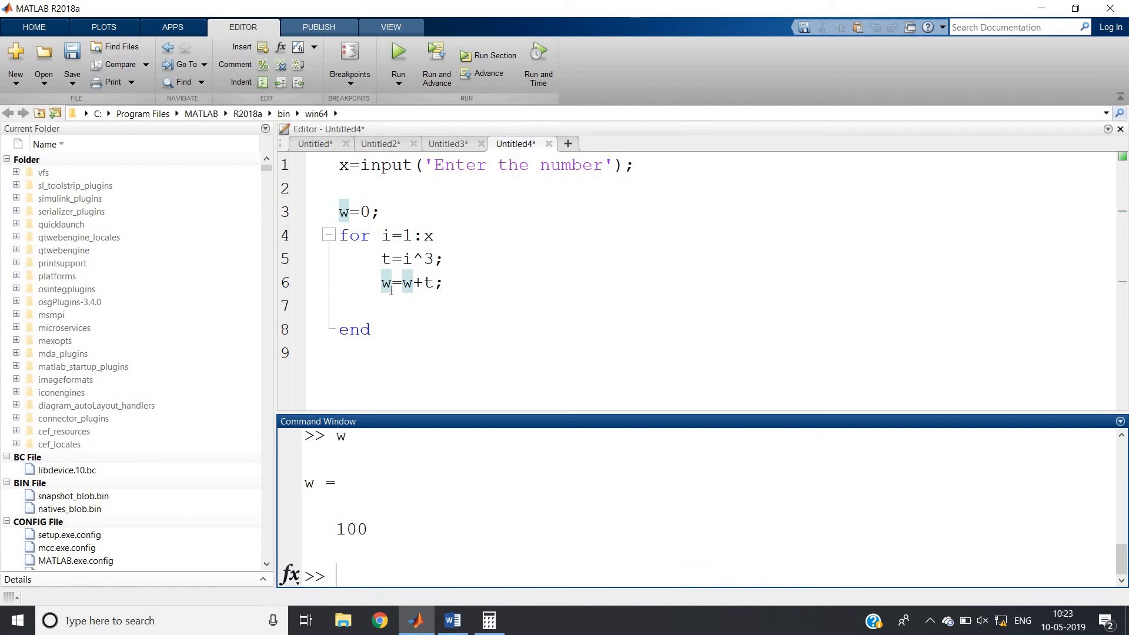
{"action": "left_click_drag", "start_coordinate": [339, 212], "coordinate": [371, 330]}
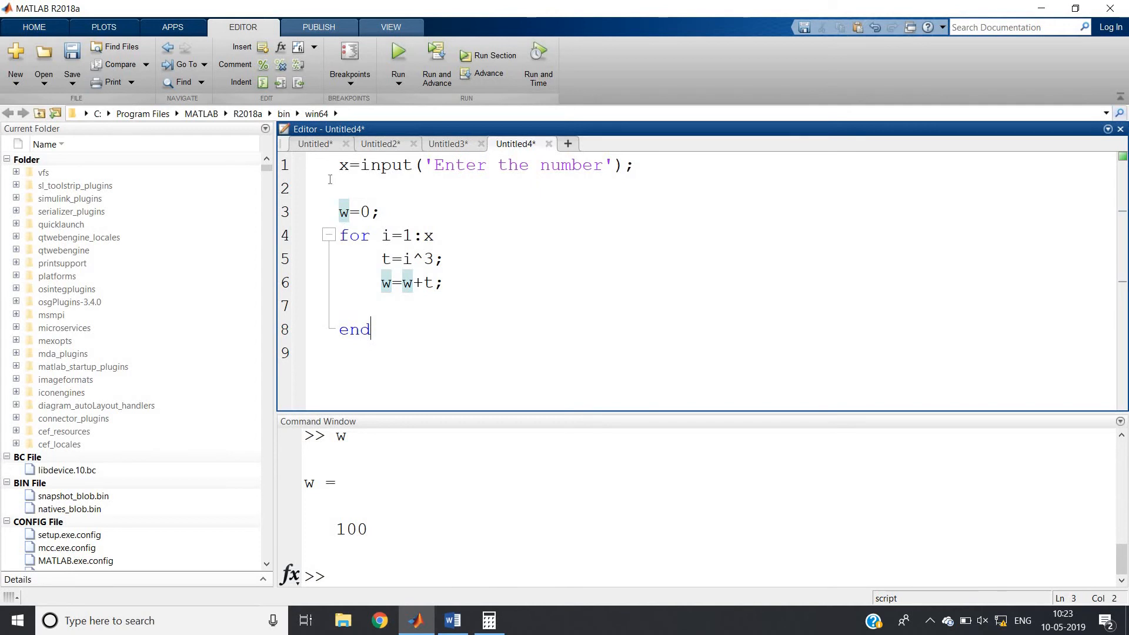
{"action": "left_click", "coordinate": [403, 330]}
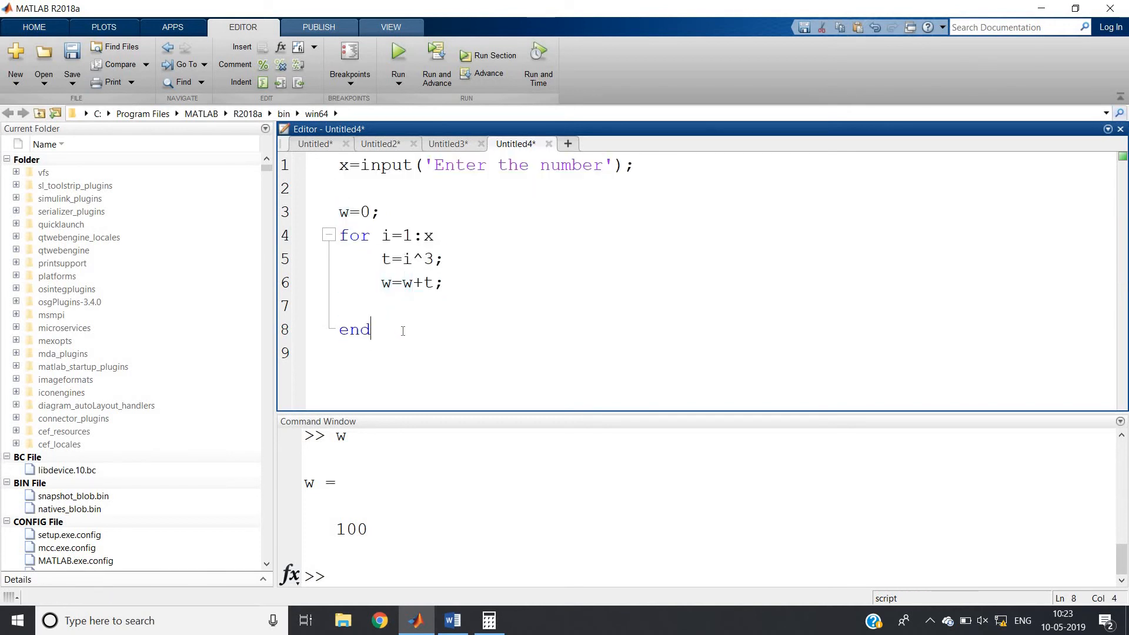
{"action": "mouse_move", "coordinate": [382, 335]}
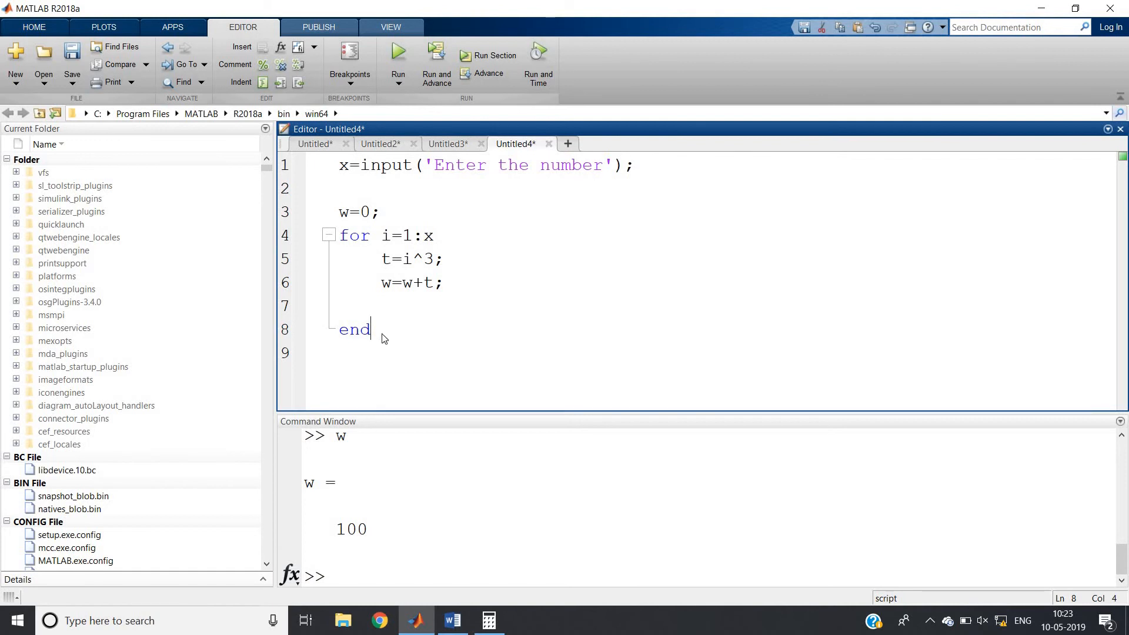
{"action": "mouse_move", "coordinate": [363, 300]}
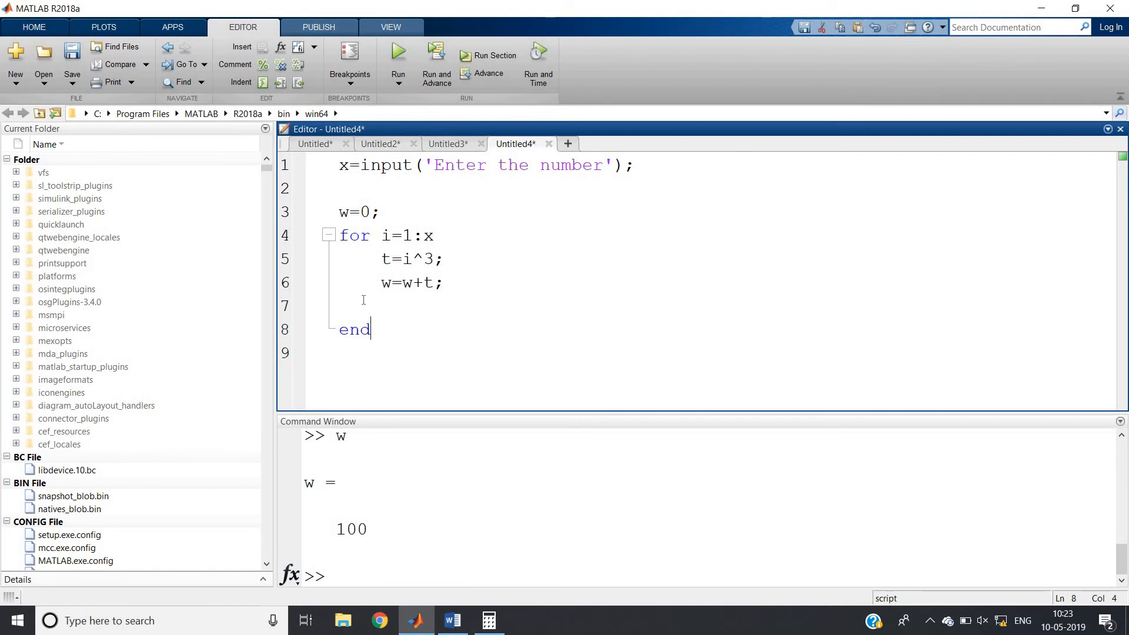
{"action": "mouse_move", "coordinate": [397, 341]}
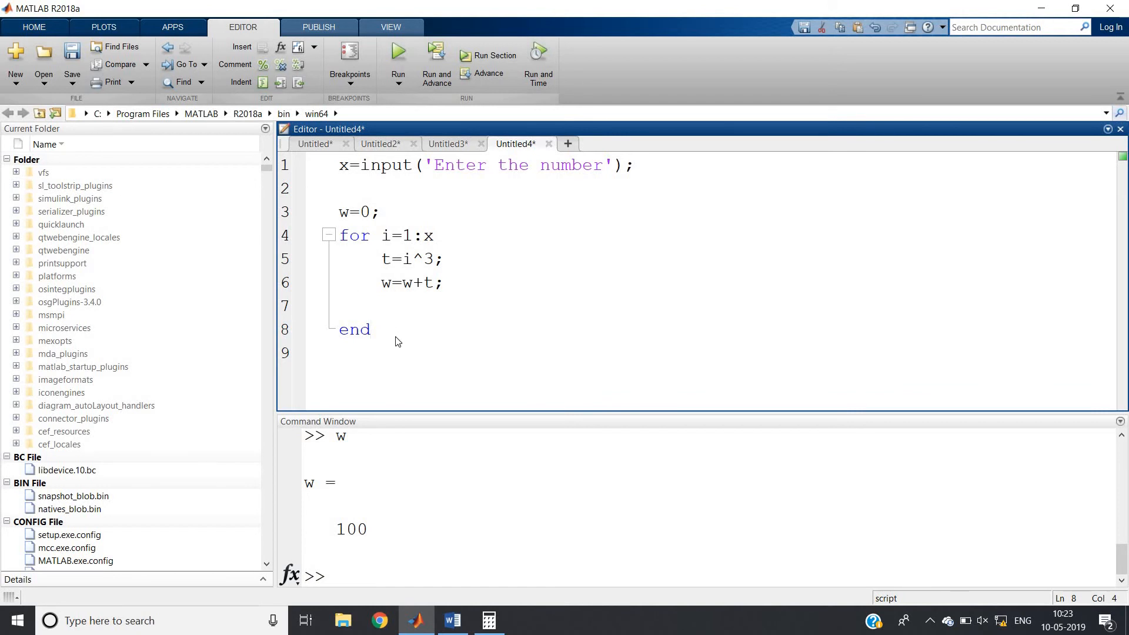